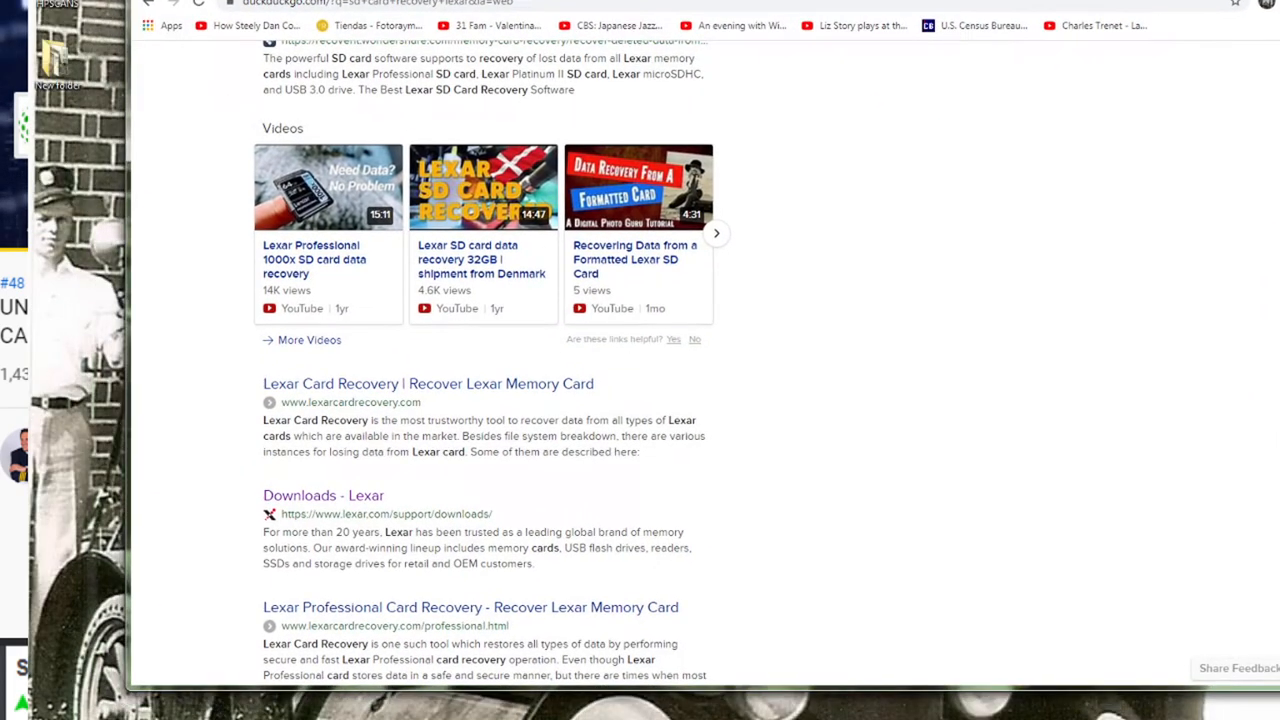
mouse_move(780, 200)
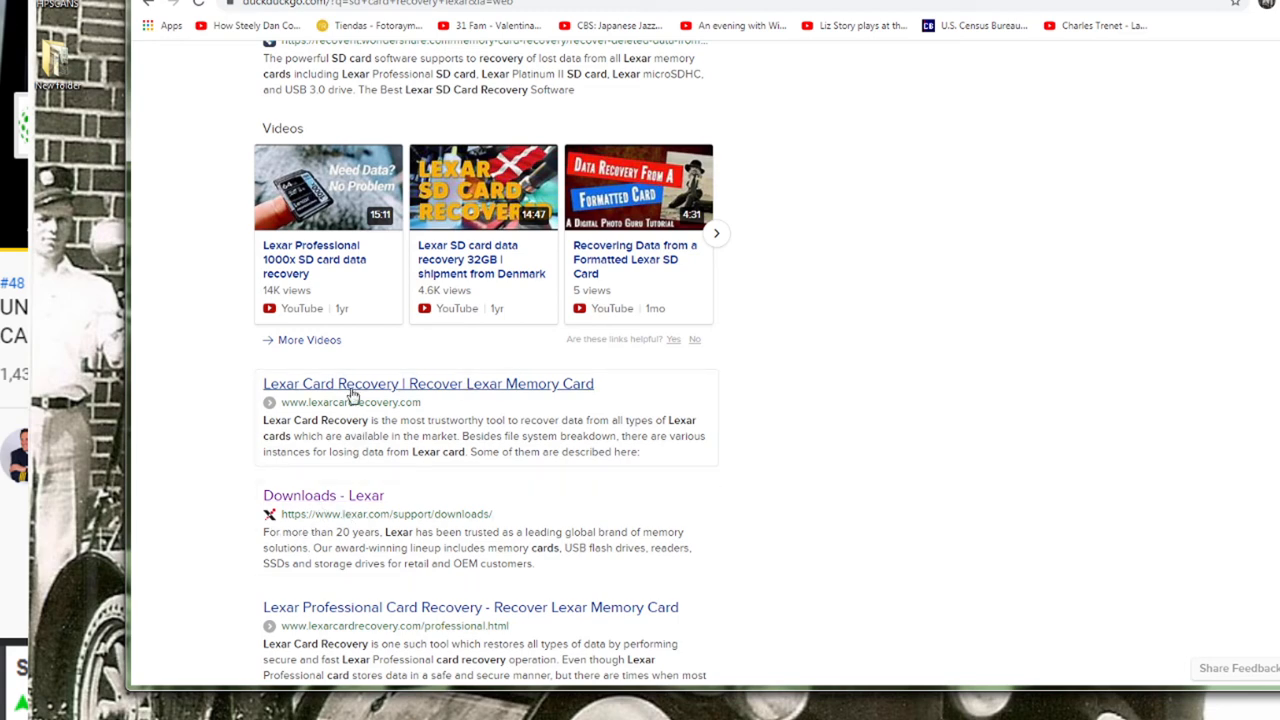
Reach the 'Downloads - Lexar' result and view its Memory Cards download list.
scroll("down", 3)
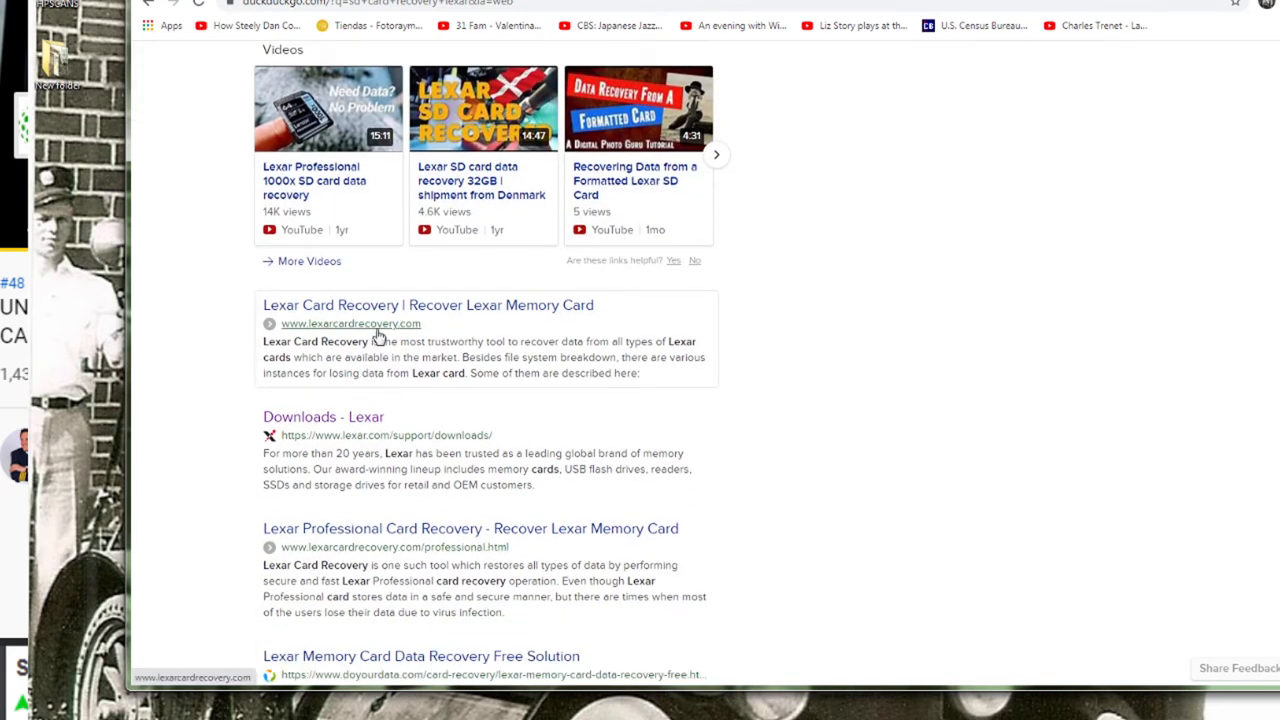
mouse_move(400, 448)
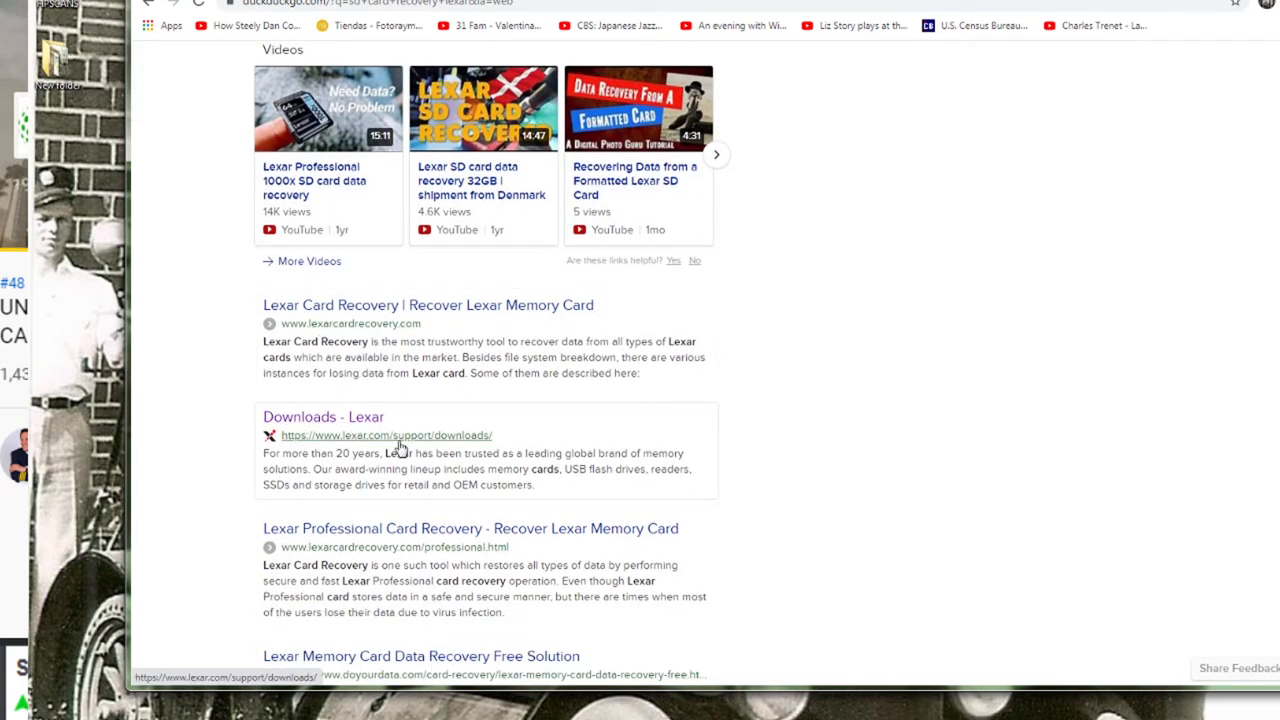
left_click(384, 436)
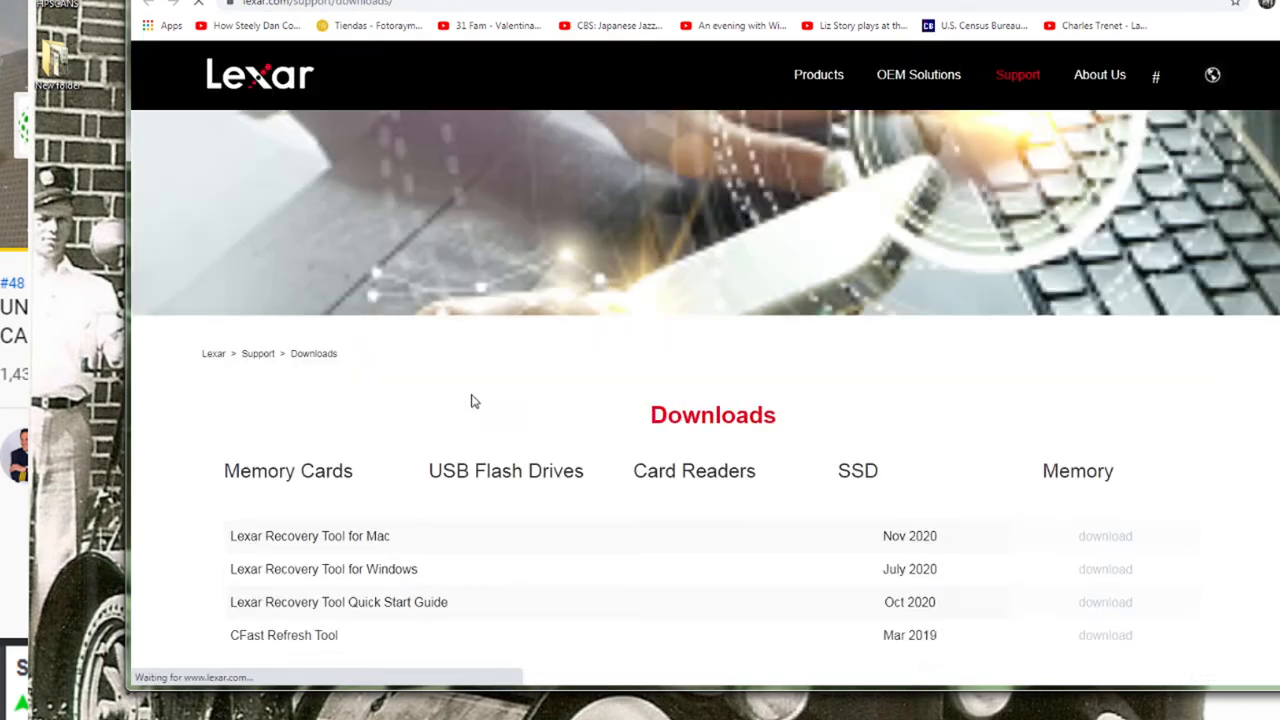
scroll("down", 3)
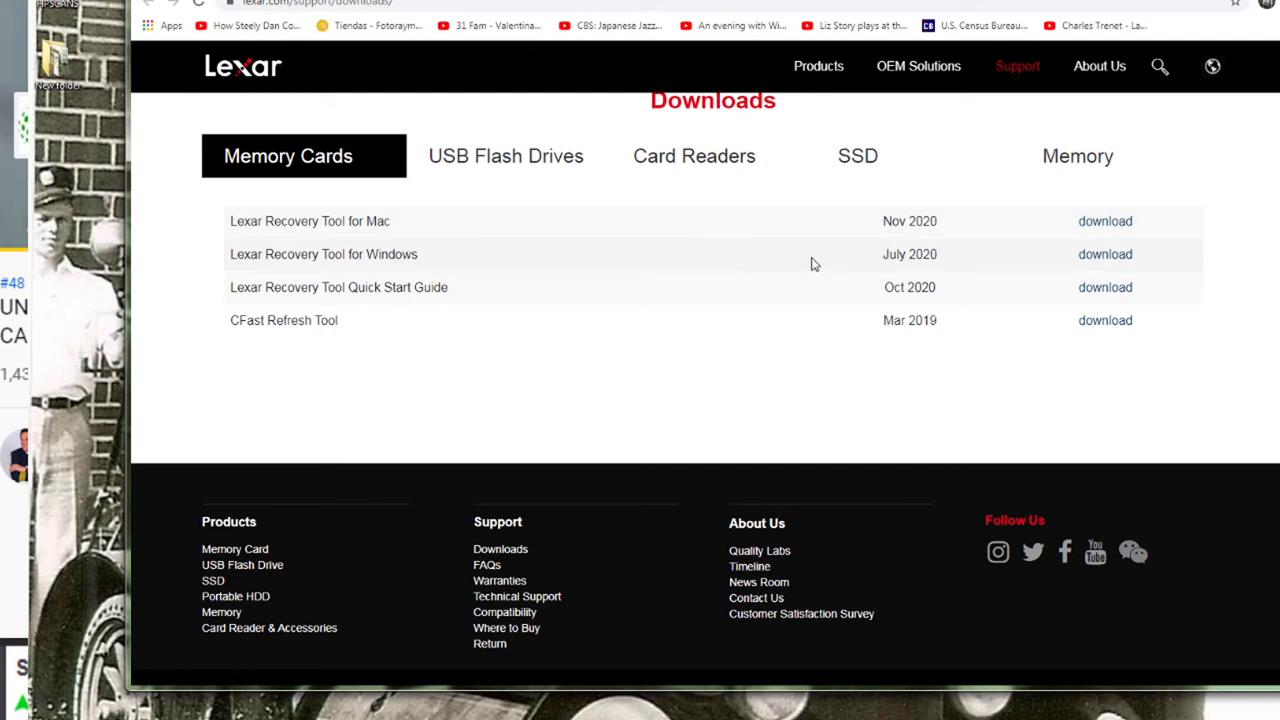
mouse_move(448, 256)
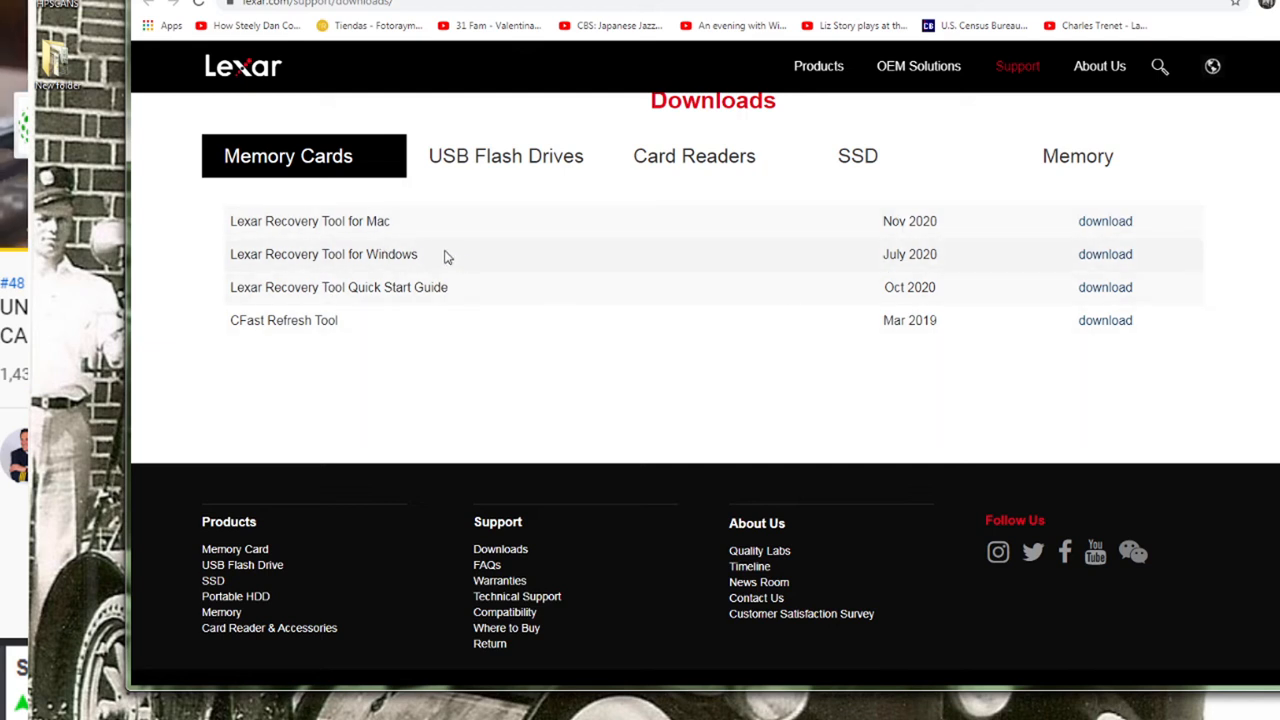
mouse_move(422, 220)
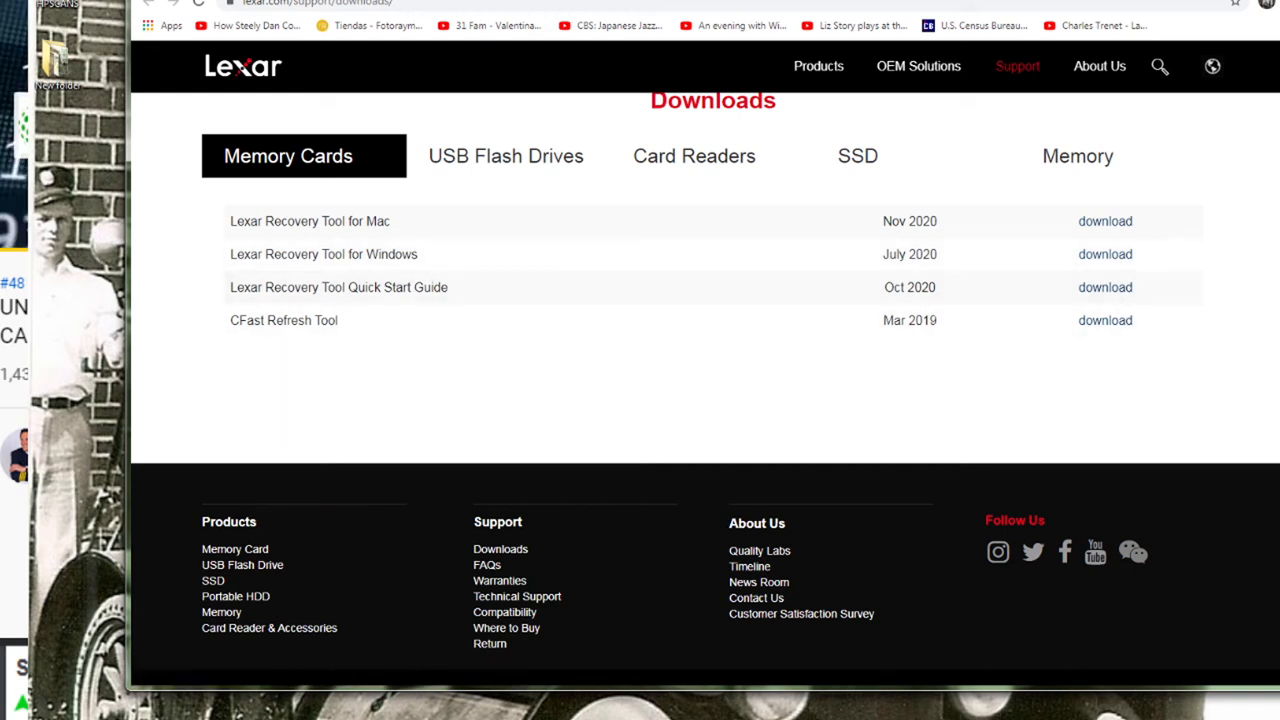
mouse_move(1104, 288)
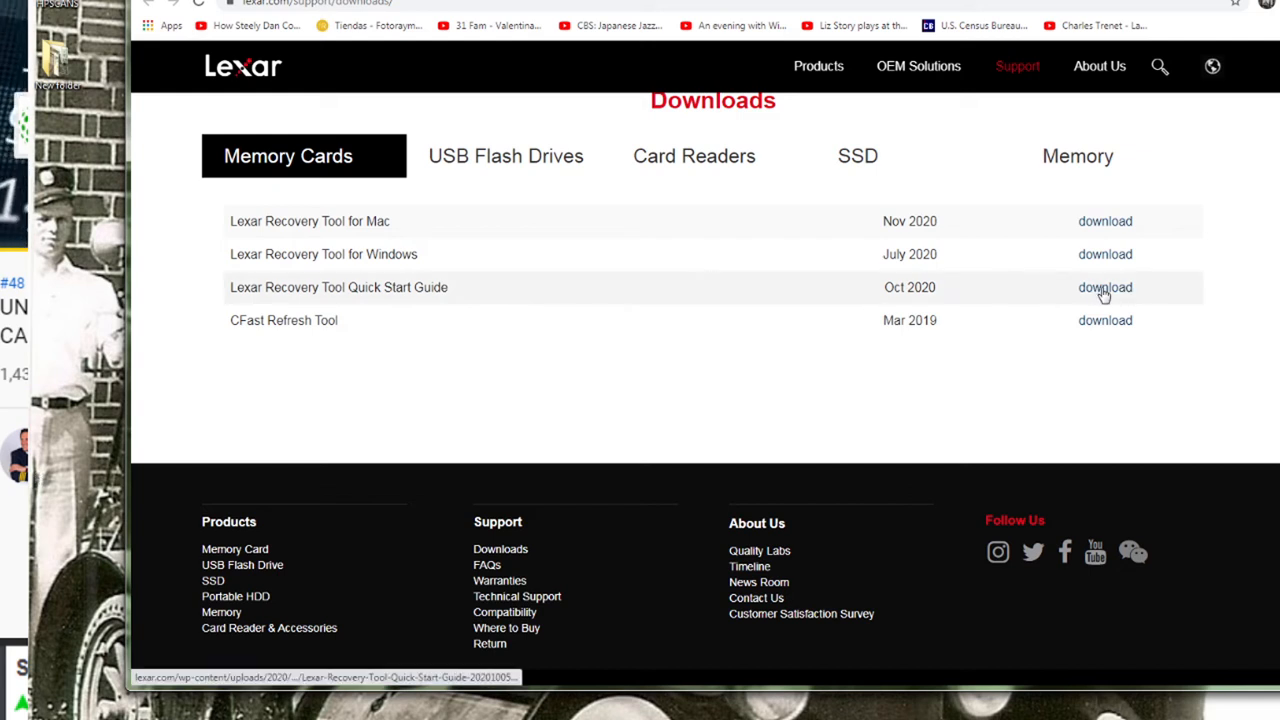
Download the Lexar Recovery Tool Quick Start Guide and read through to page 6 on recovering found files.
left_click(1104, 288)
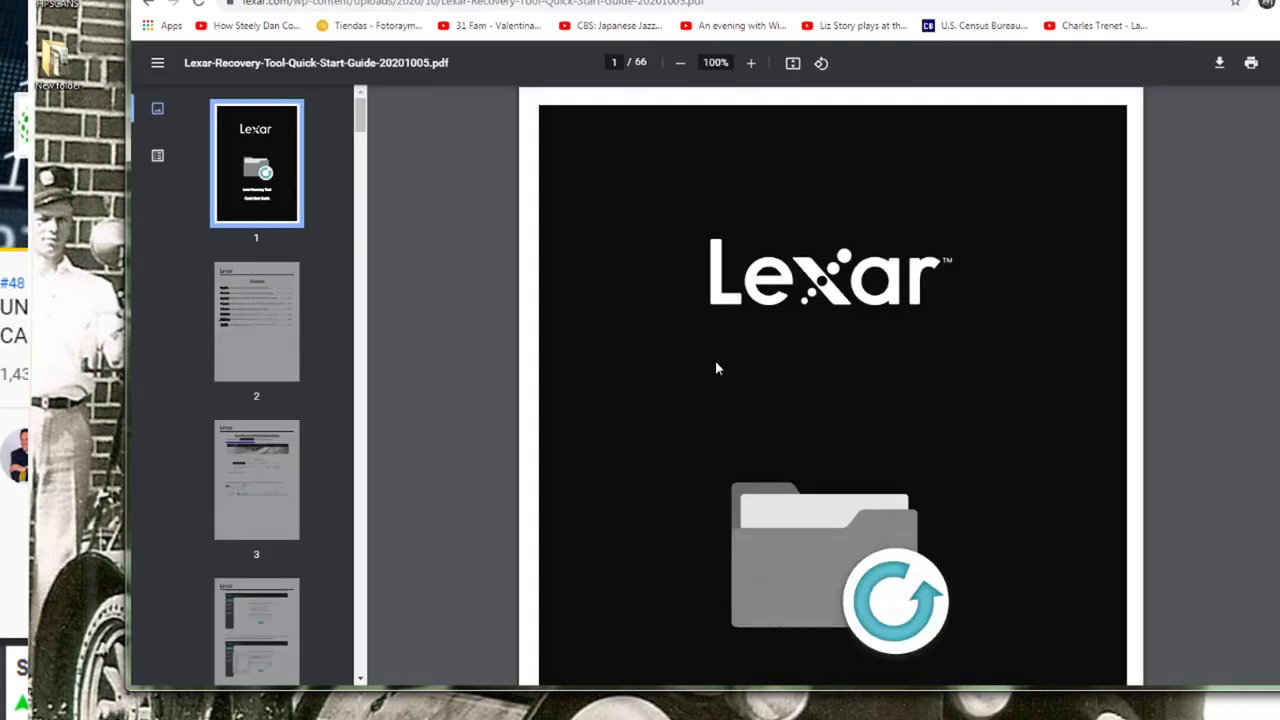
scroll("down", 3)
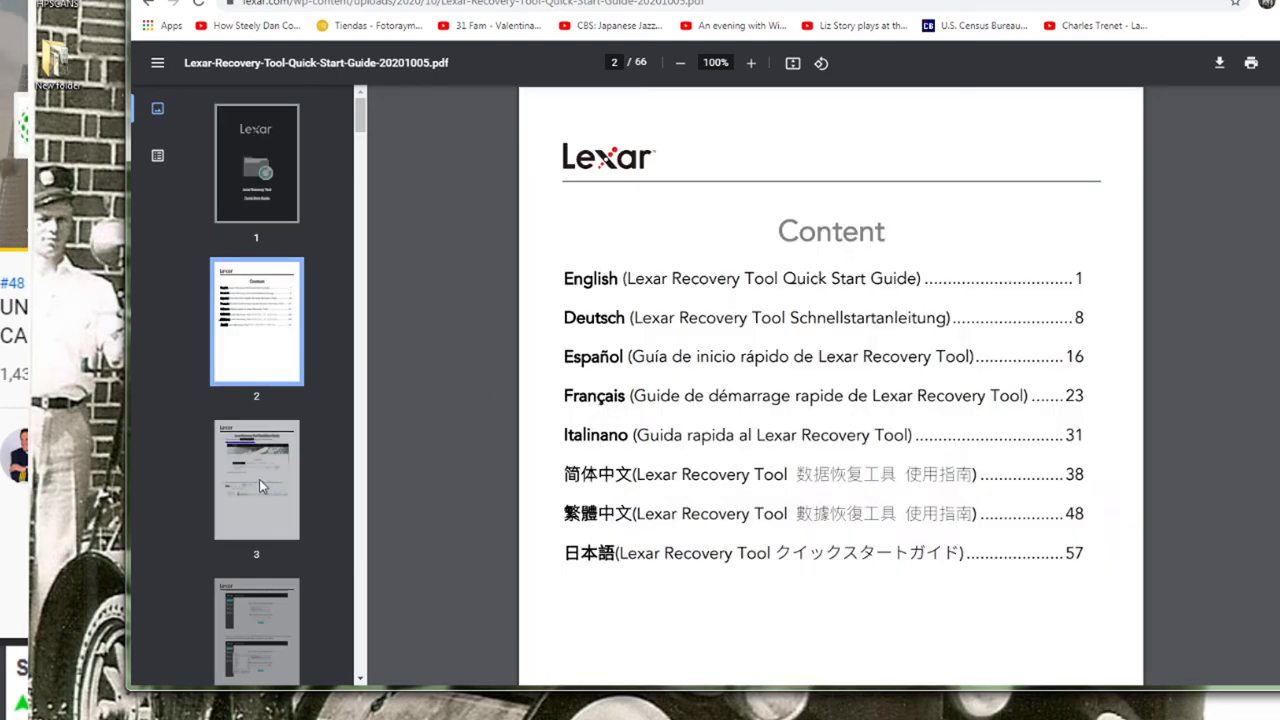
left_click(256, 482)
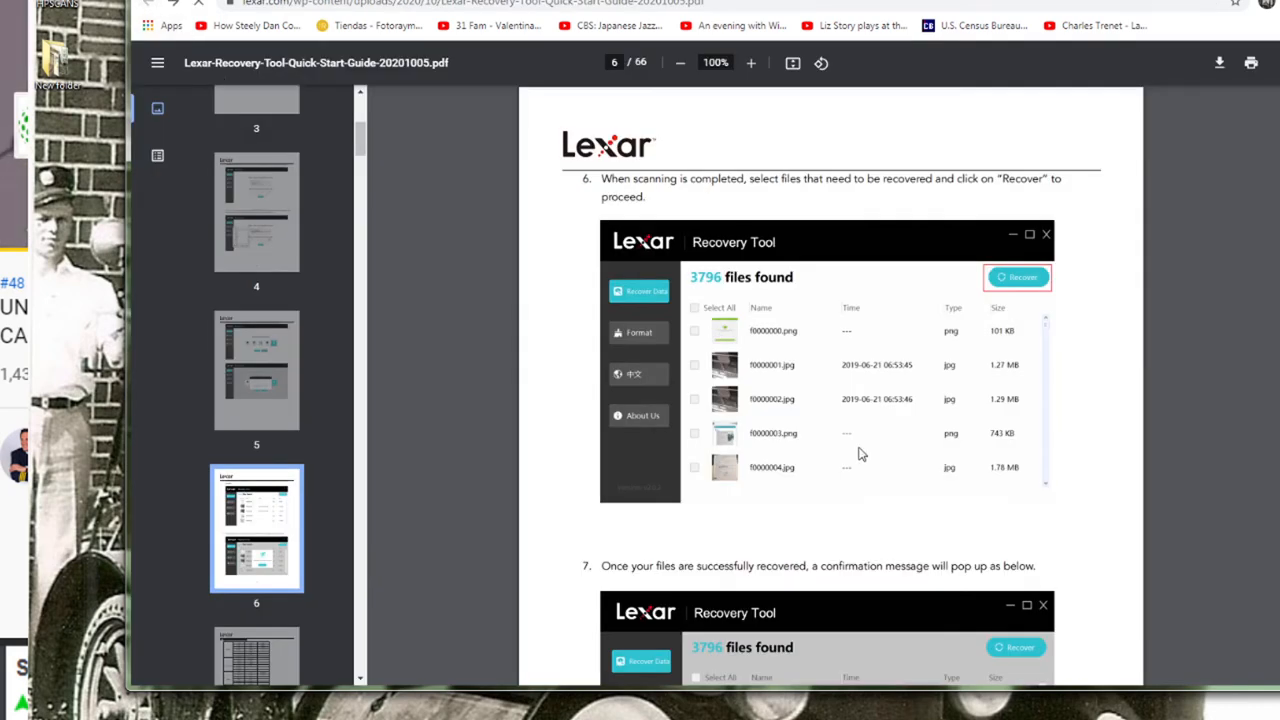
Go back to the Downloads page, glance at the SSD list, and return to the Memory Cards list.
left_click(148, 4)
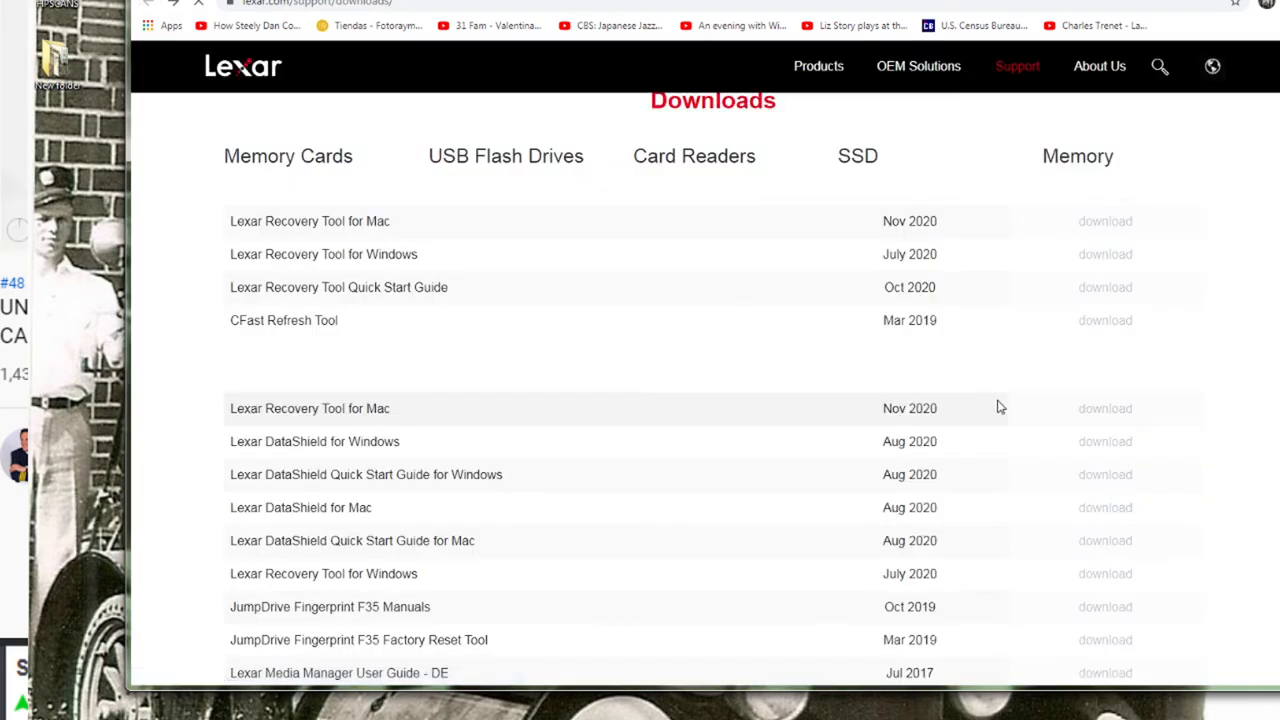
scroll("up", 3)
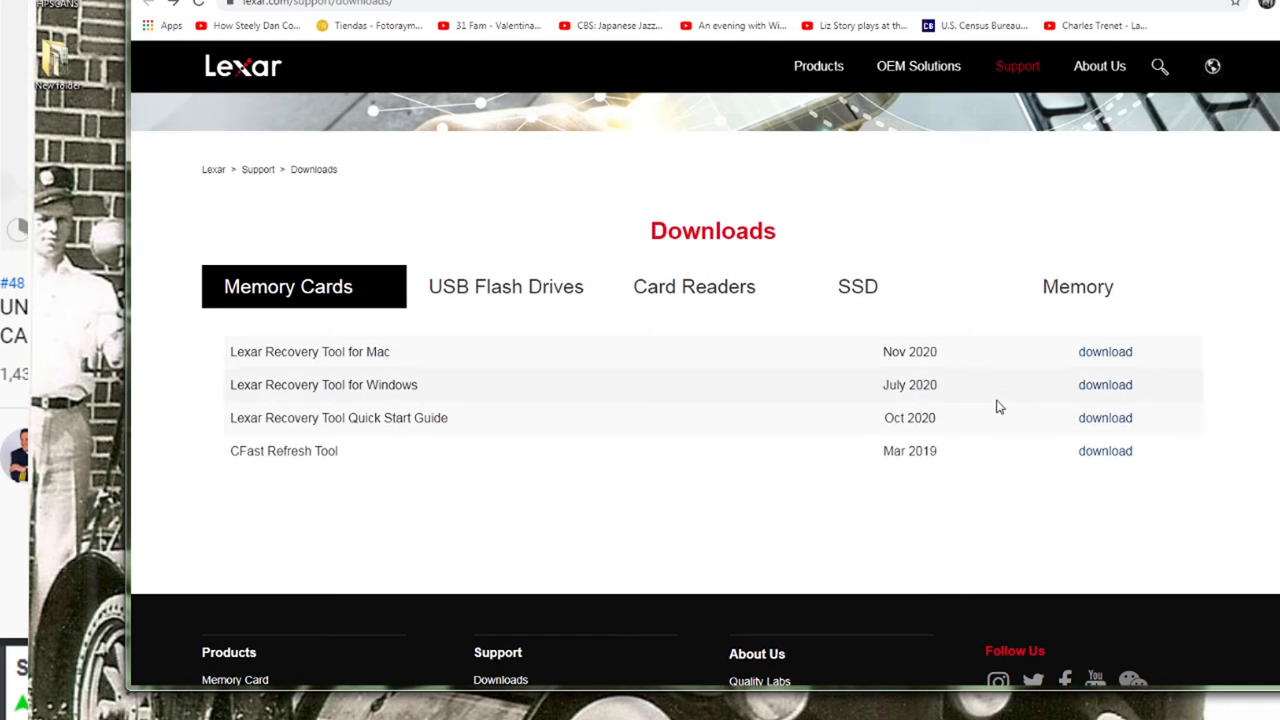
mouse_move(976, 386)
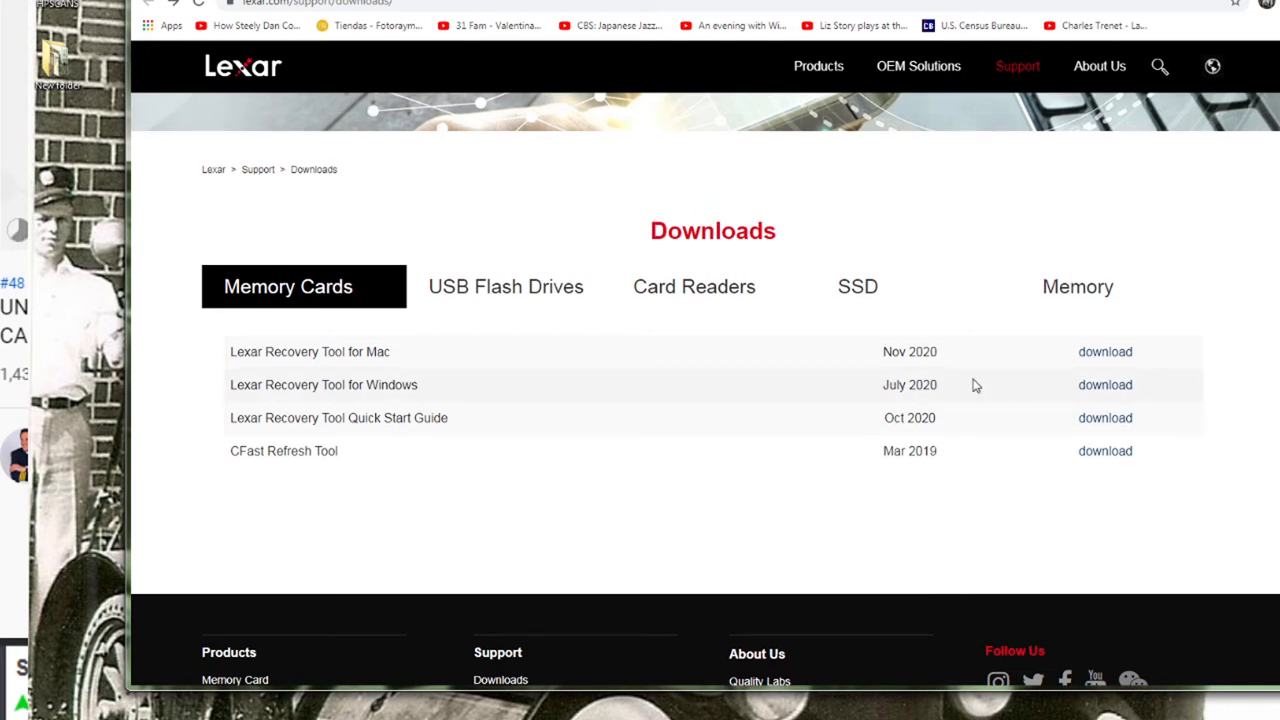
left_click(856, 288)
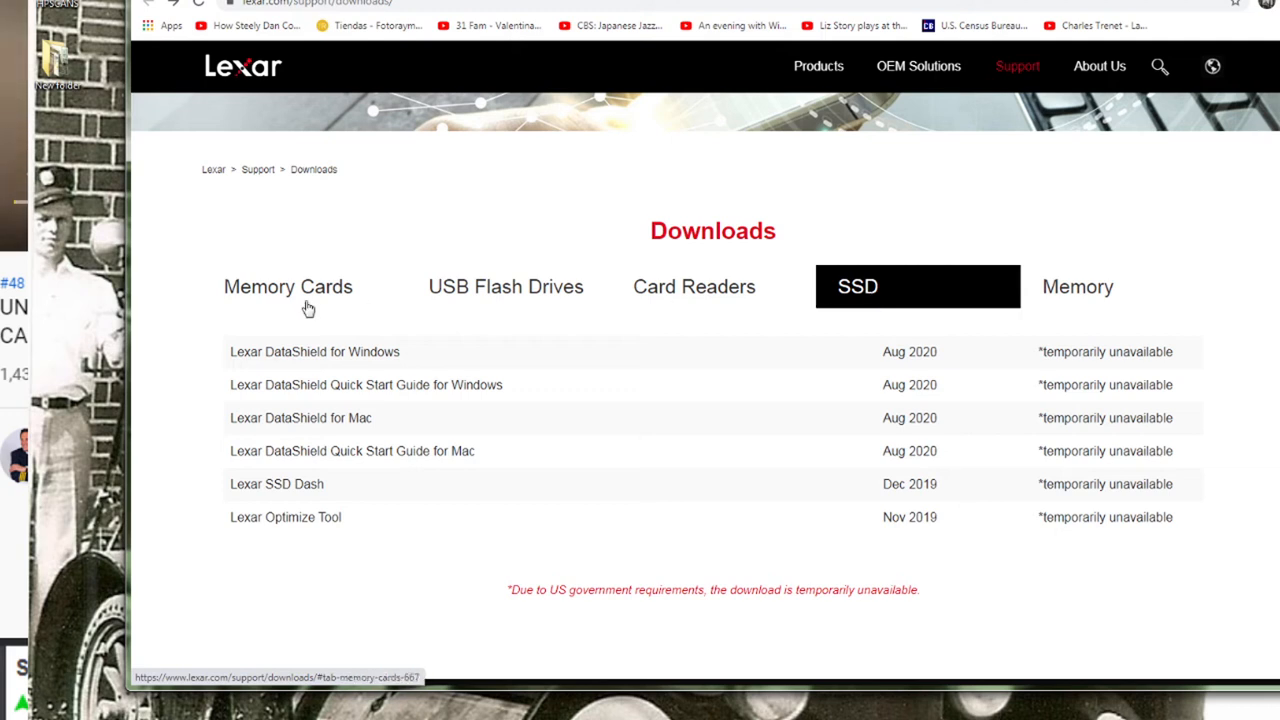
left_click(288, 288)
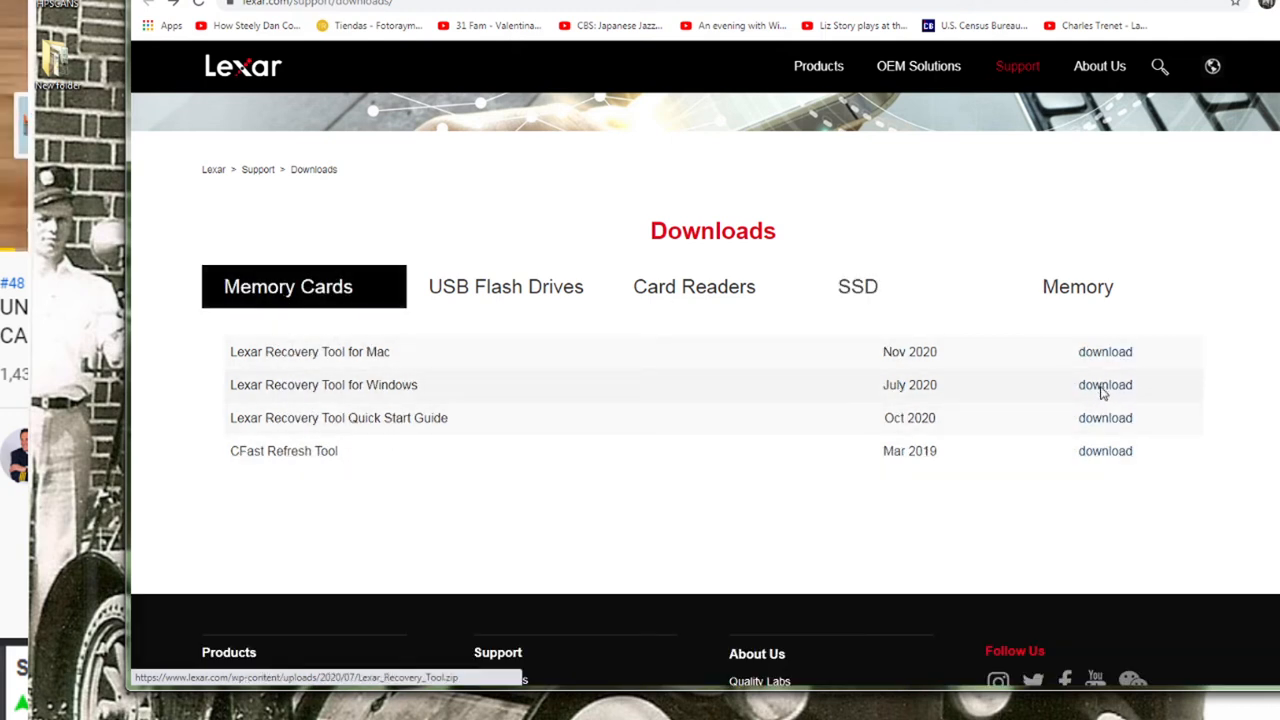
left_click(1104, 384)
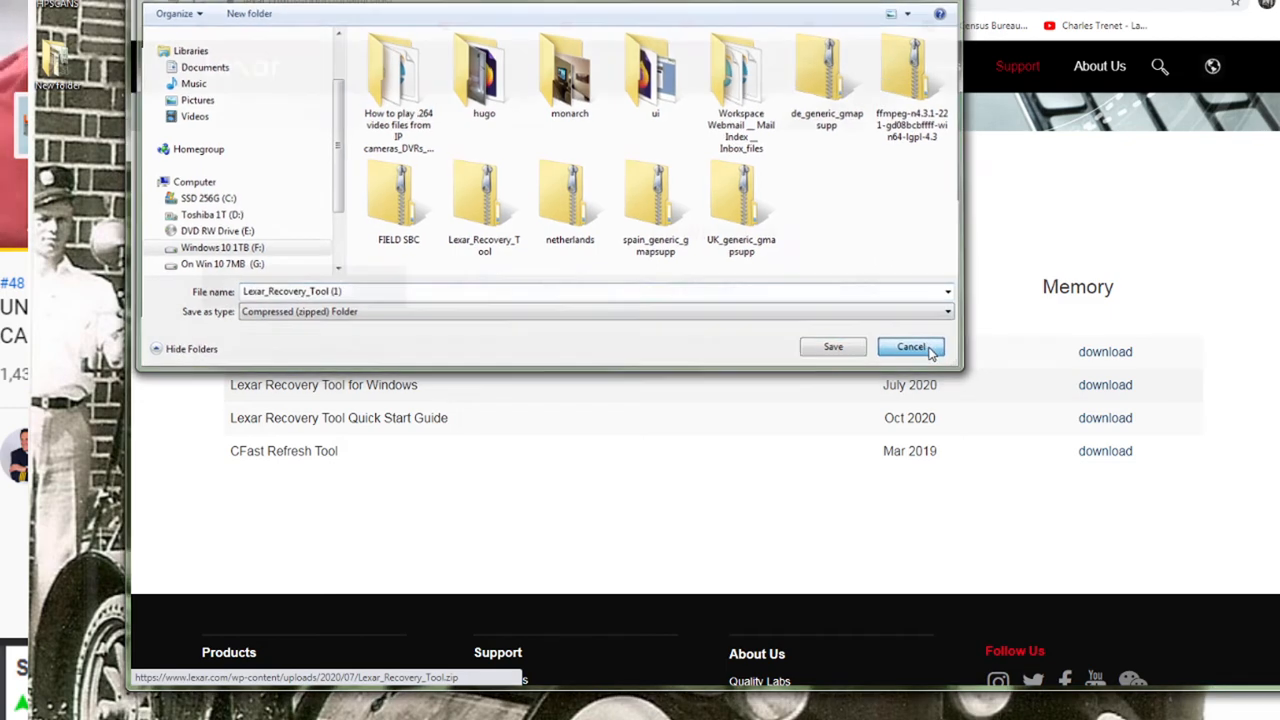
left_click(910, 346)
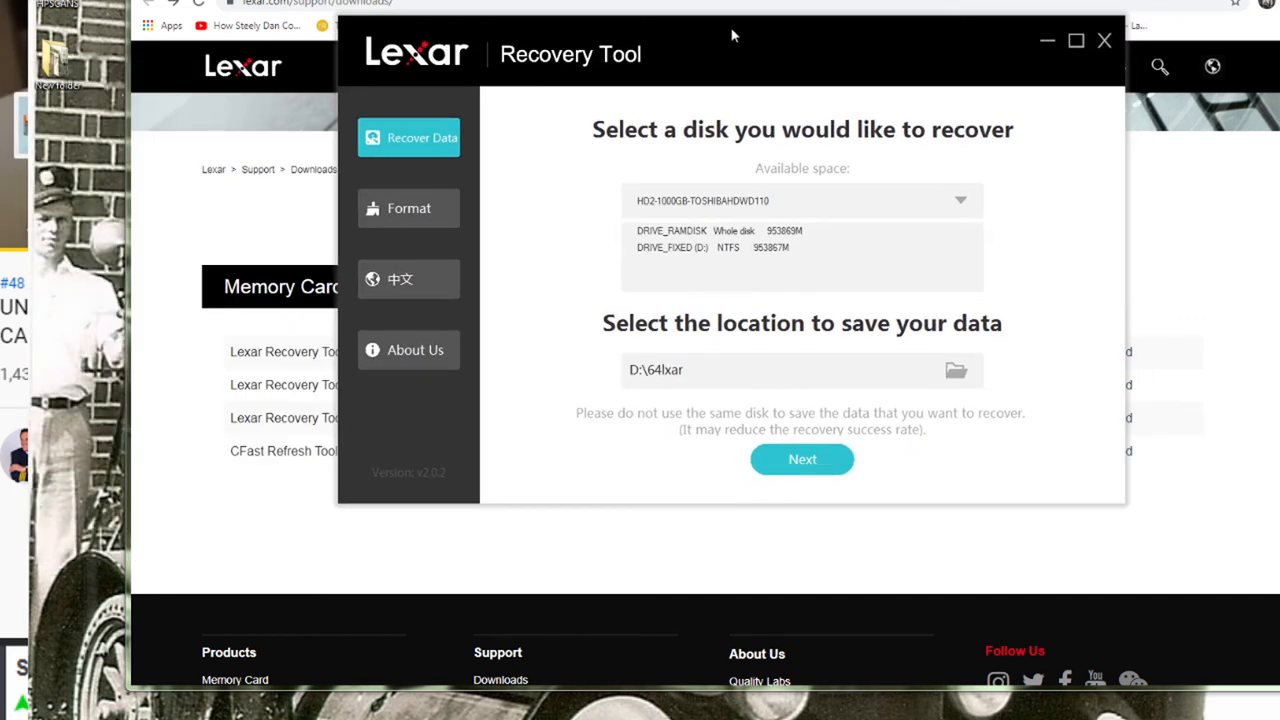
mouse_move(590, 258)
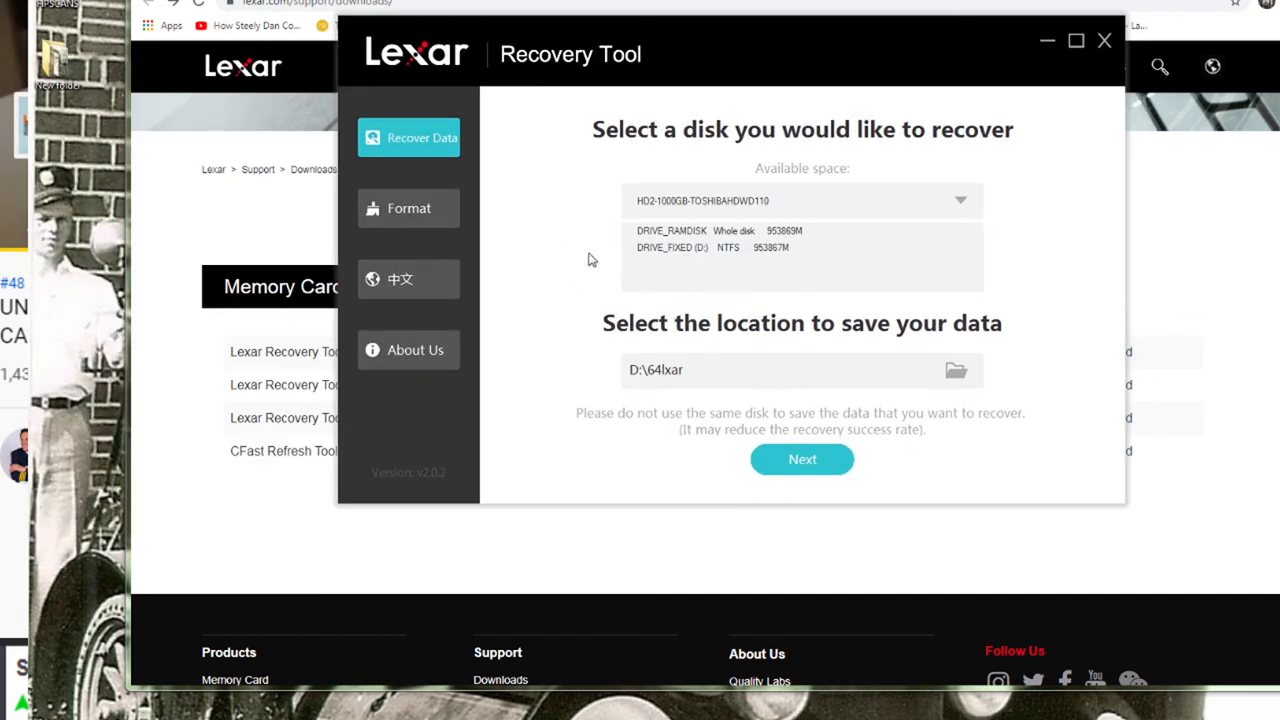
mouse_move(768, 336)
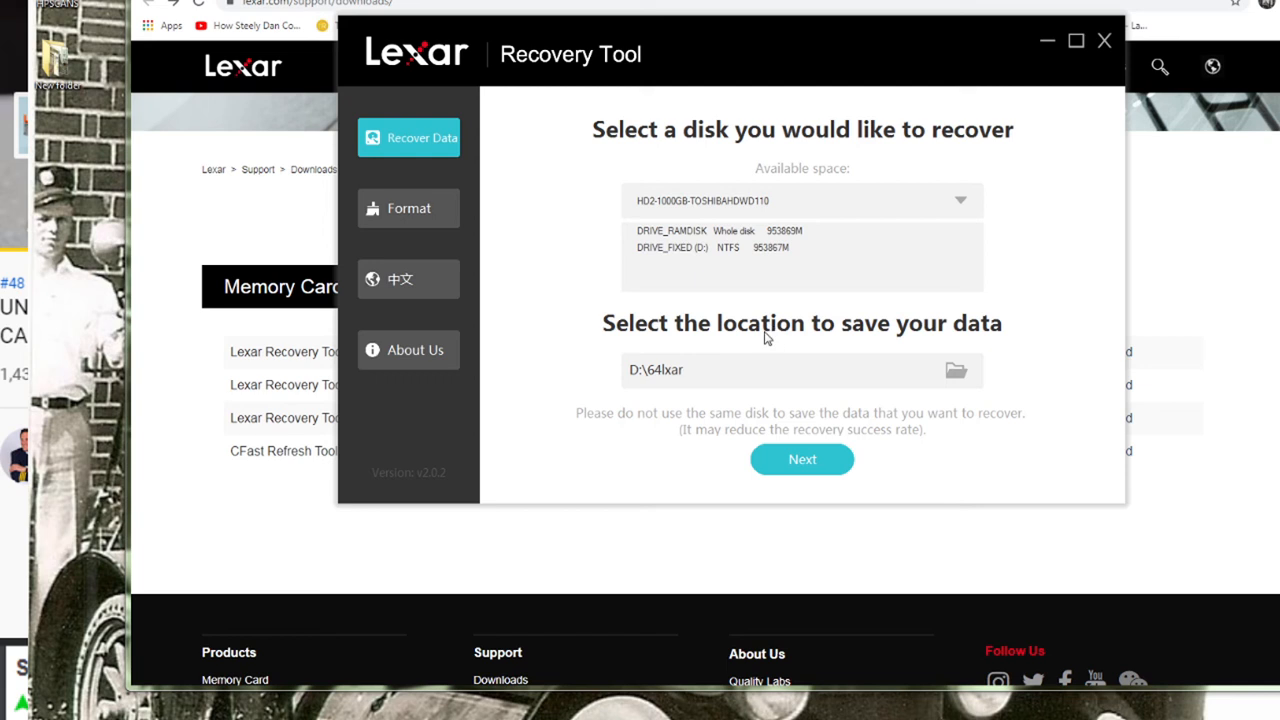
Select HD4-64GB USB Mass Storage Device, continue, and confirm the 'Failed to detect capacity' warning.
left_click(728, 248)
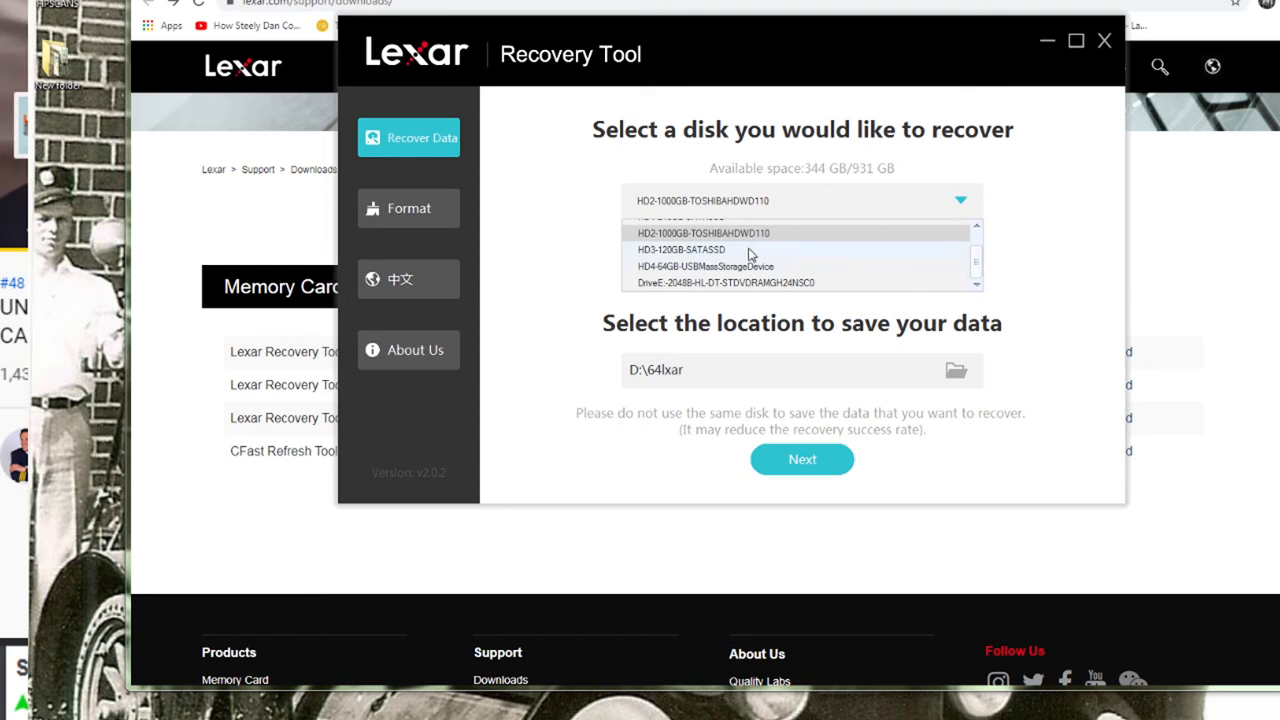
left_click(704, 266)
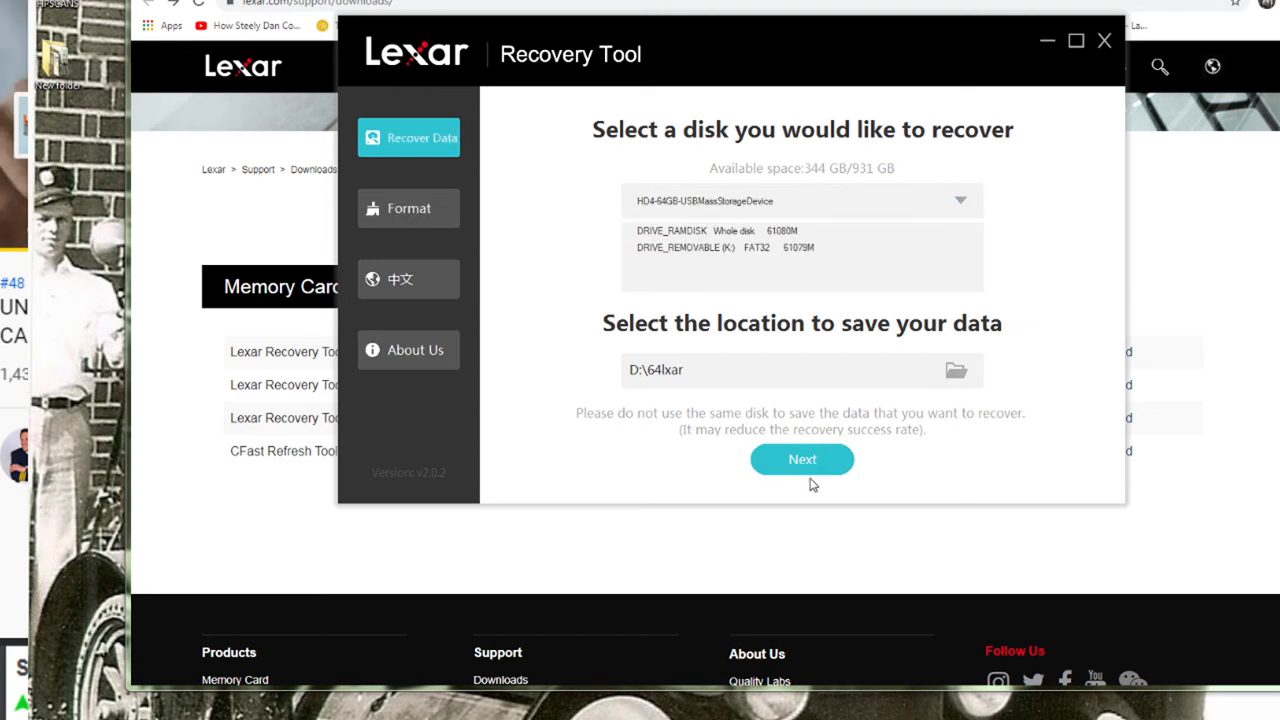
left_click(716, 248)
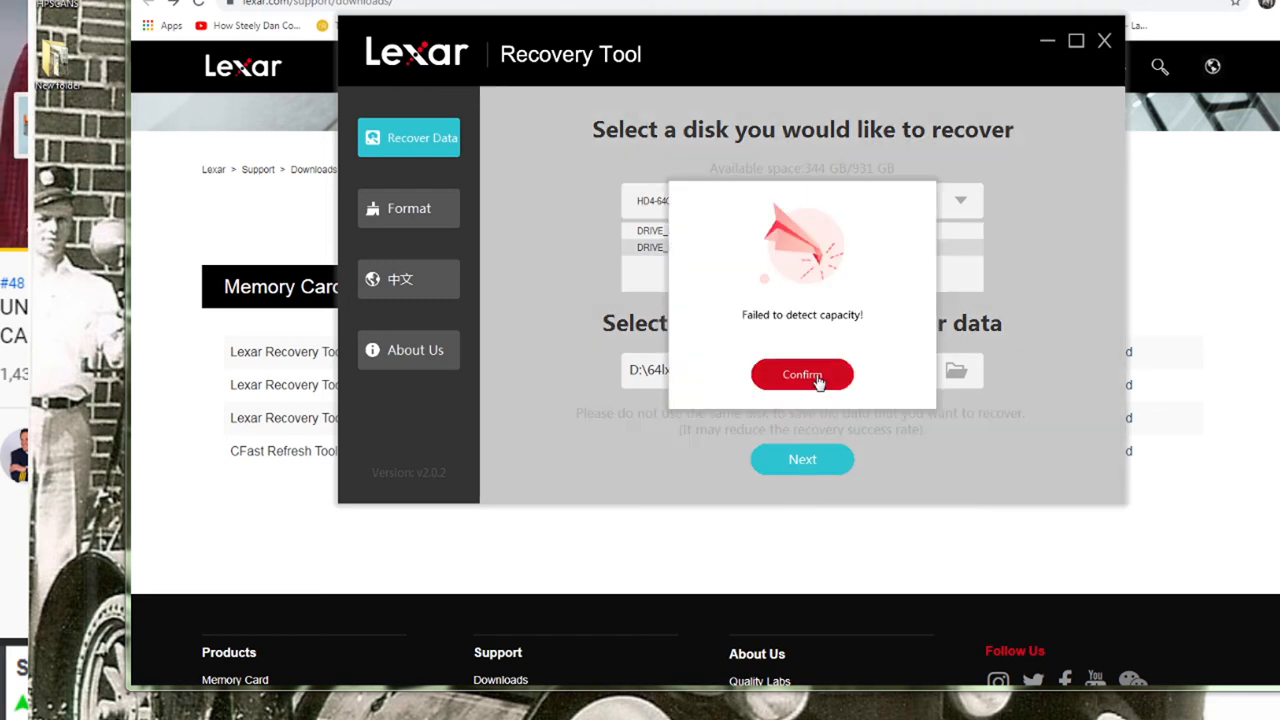
left_click(802, 374)
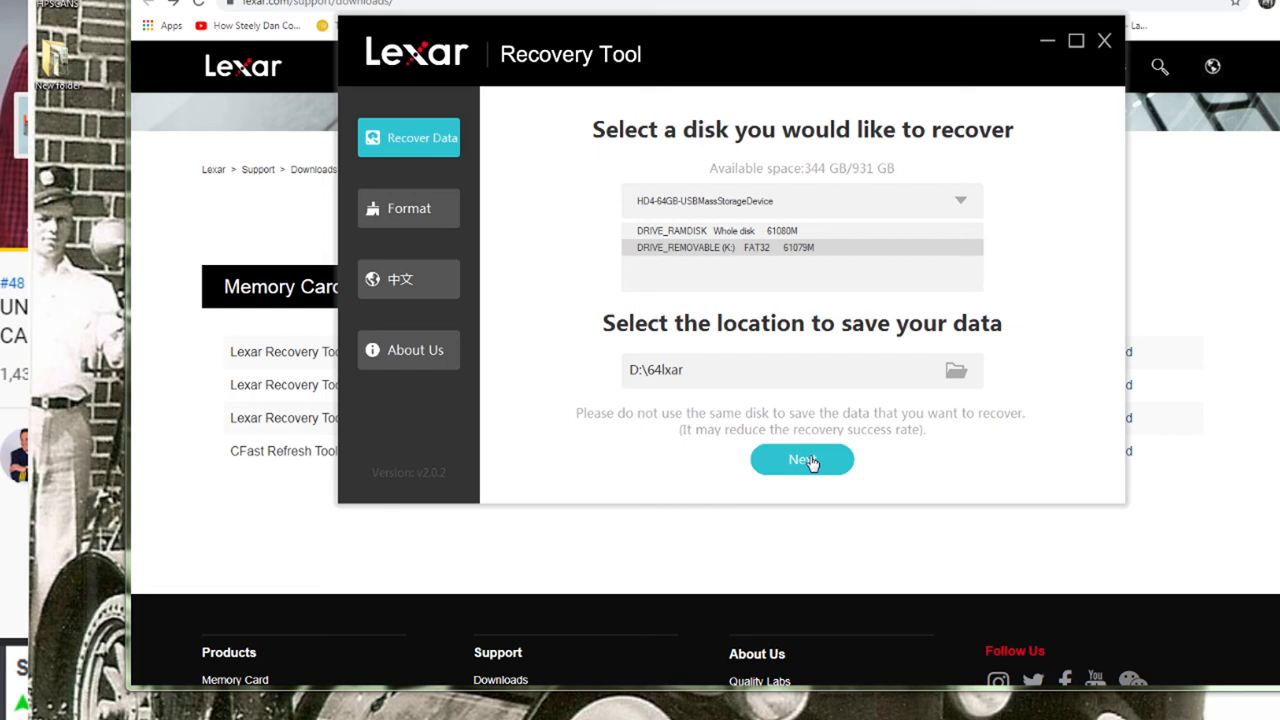
Choose the Windows 10 1TB (F:) drive as the save location.
left_click(956, 368)
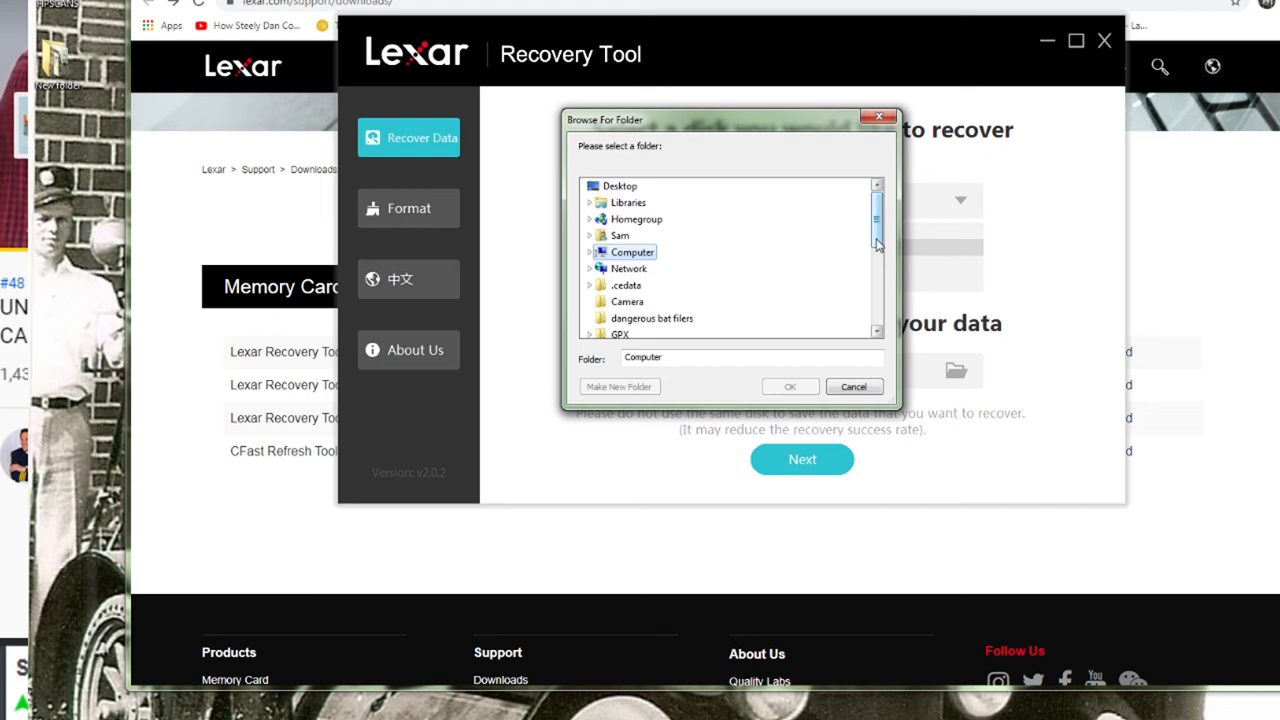
left_click(590, 252)
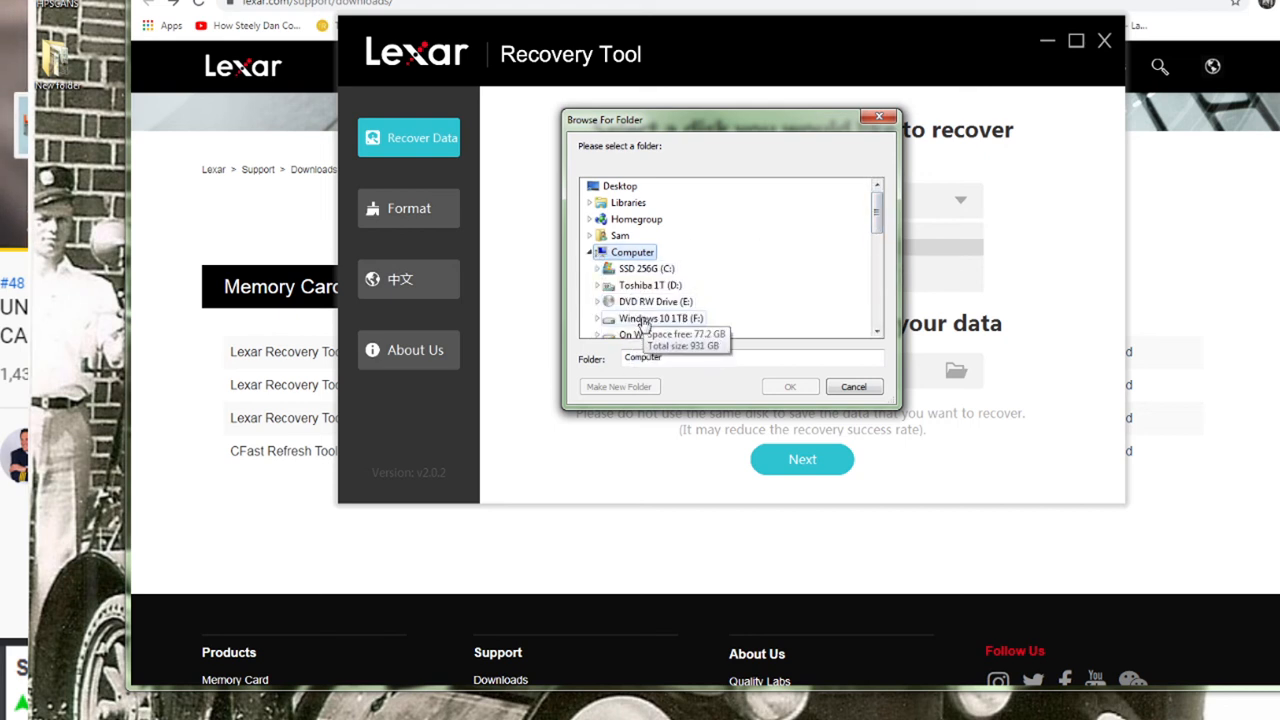
left_click(660, 318)
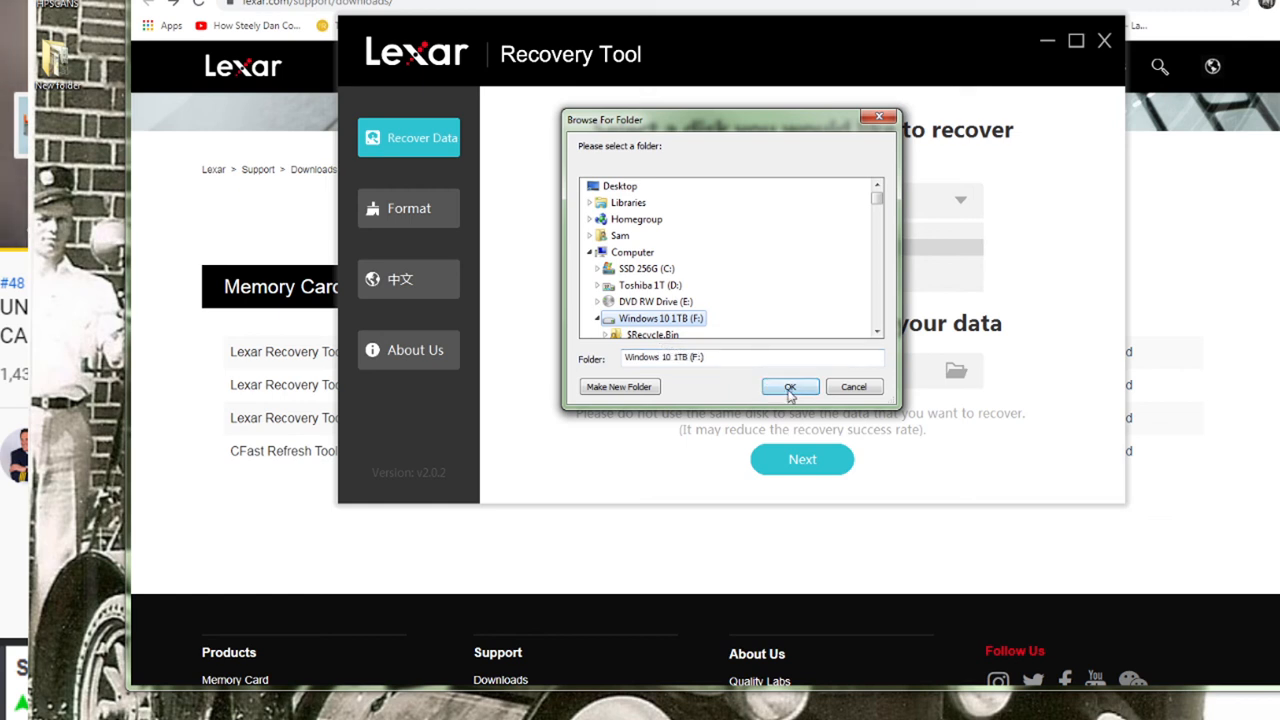
left_click(788, 388)
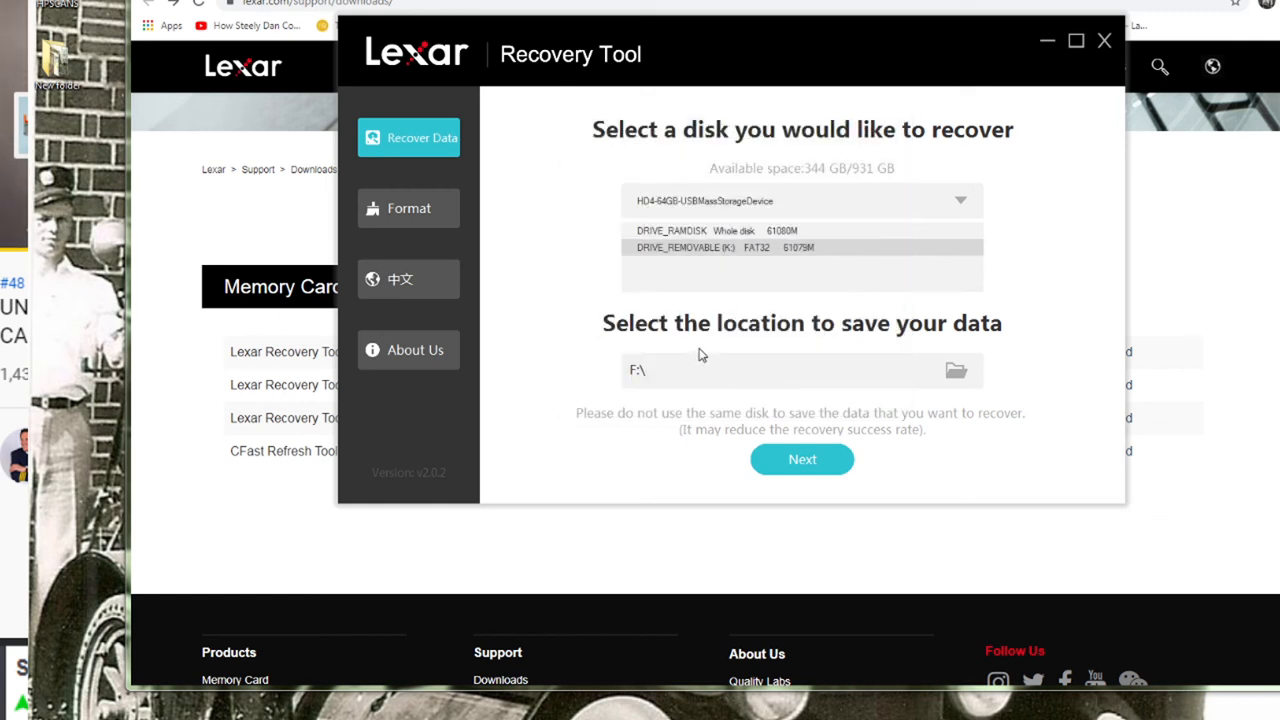
mouse_move(708, 368)
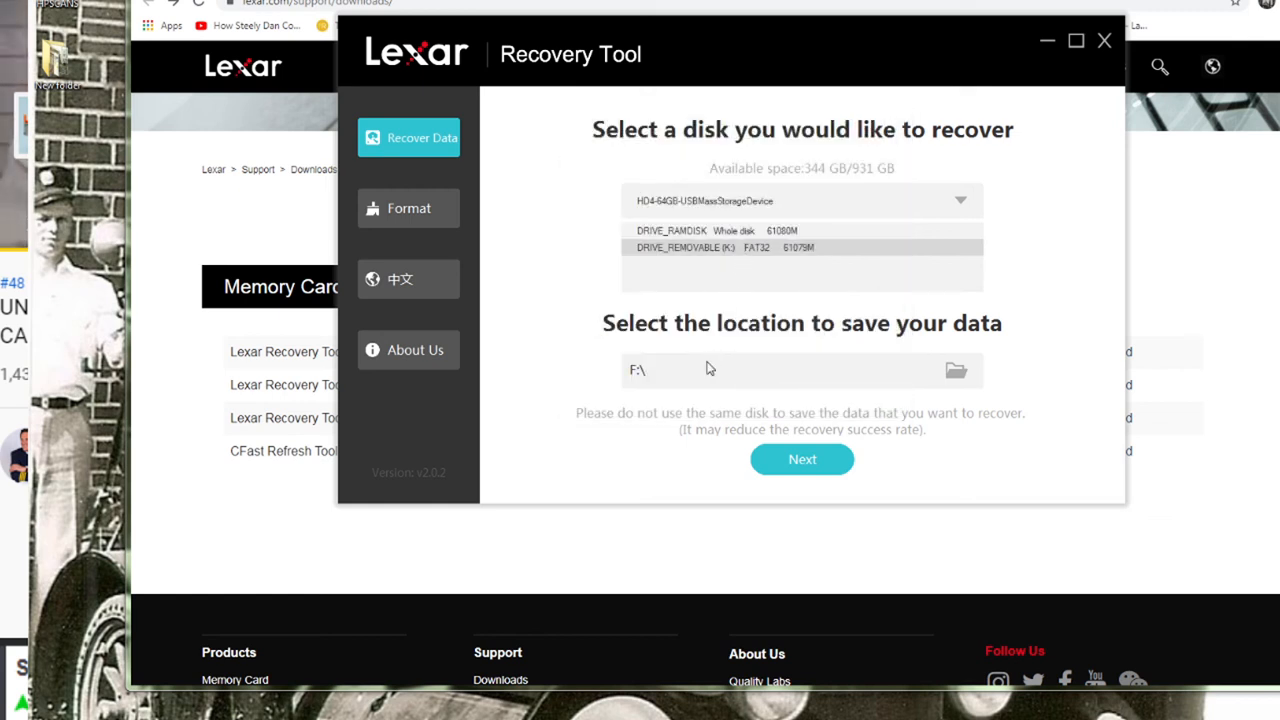
Create a new lexar64 folder on drive F: and make it the save location.
left_click(956, 370)
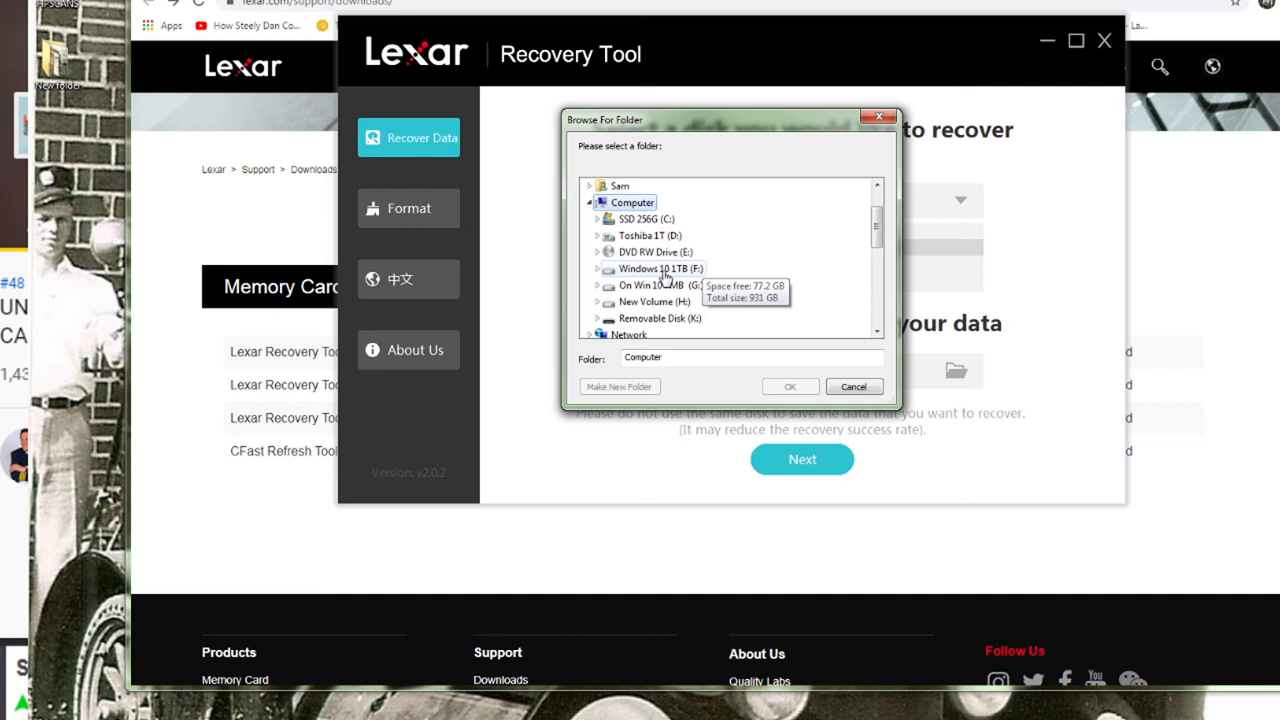
left_click(660, 284)
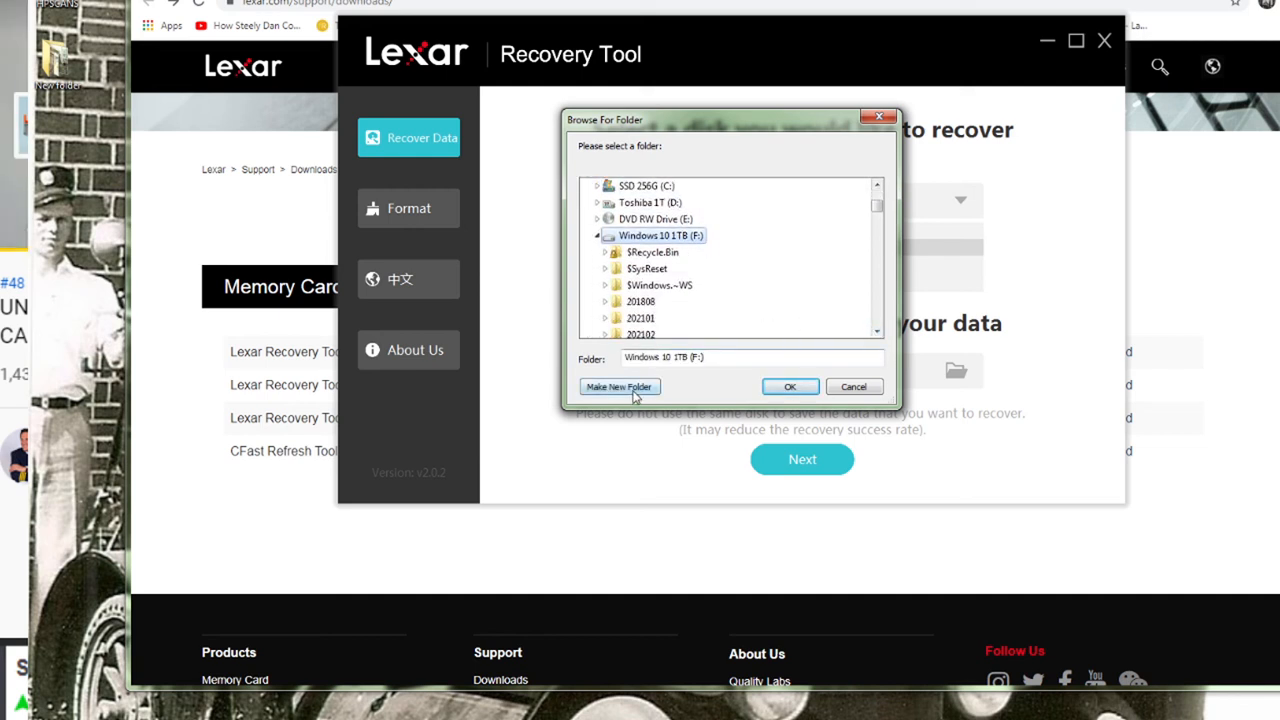
left_click(620, 388)
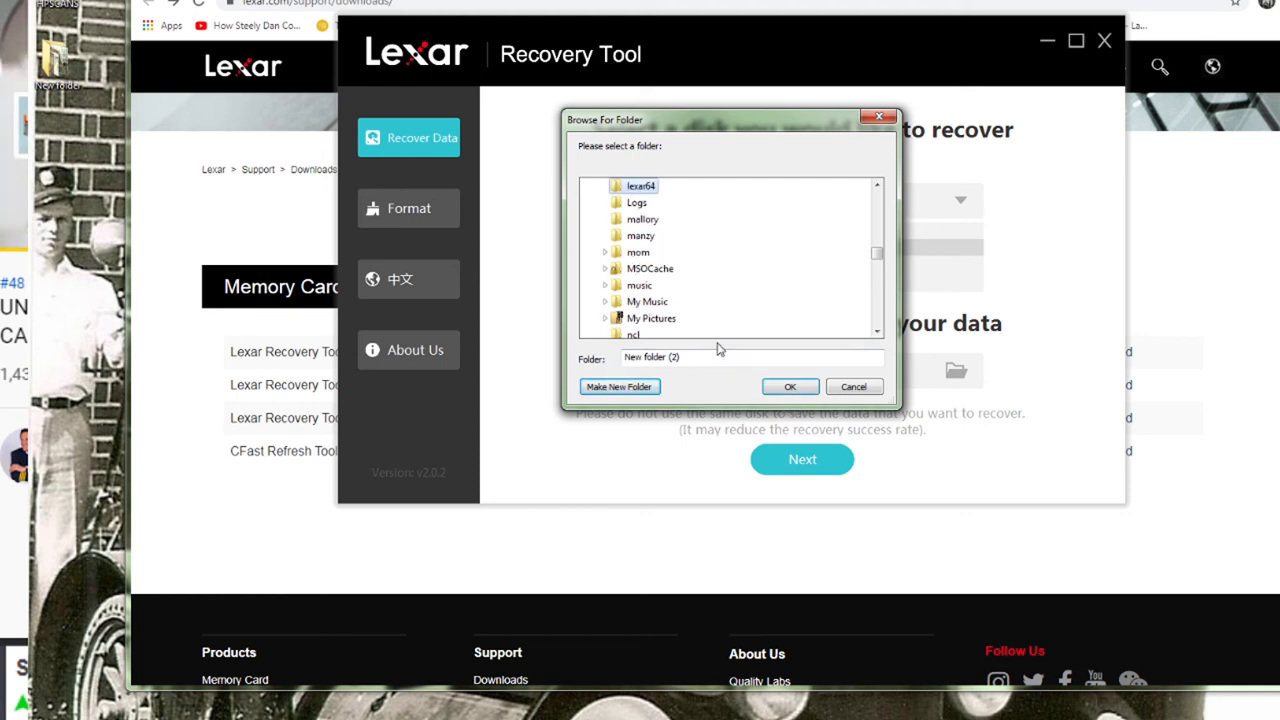
left_click(788, 386)
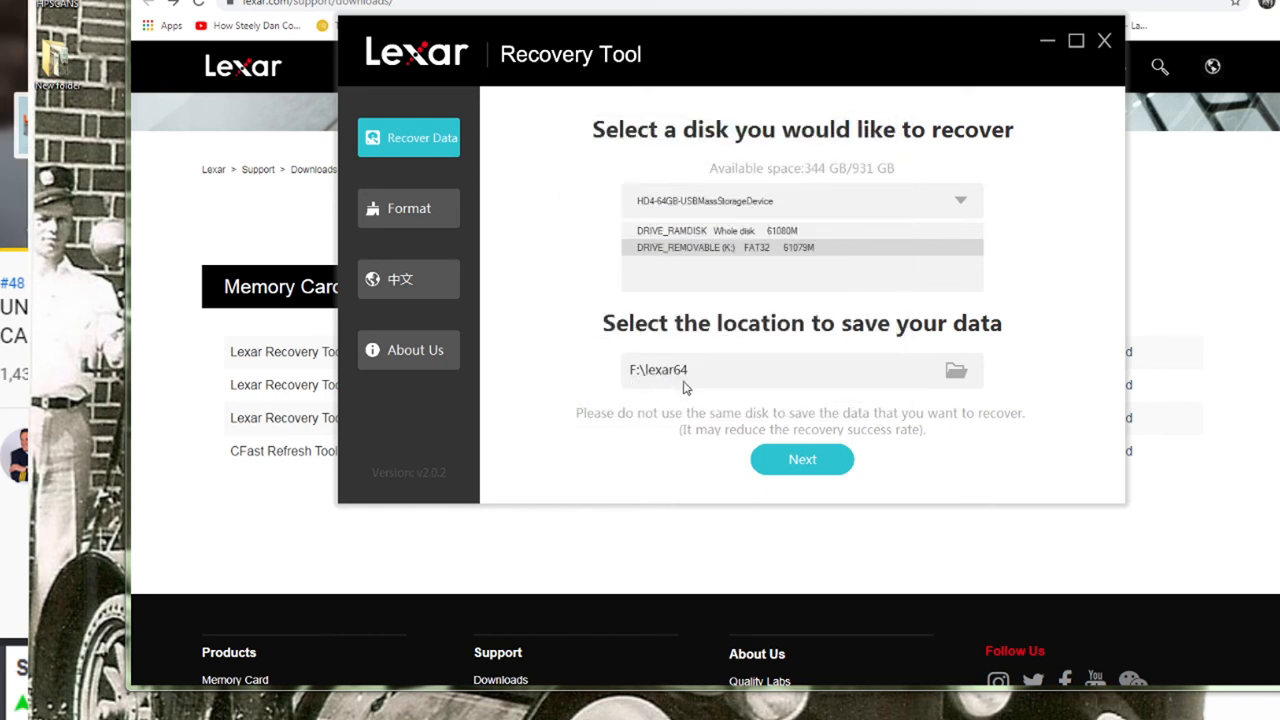
mouse_move(802, 458)
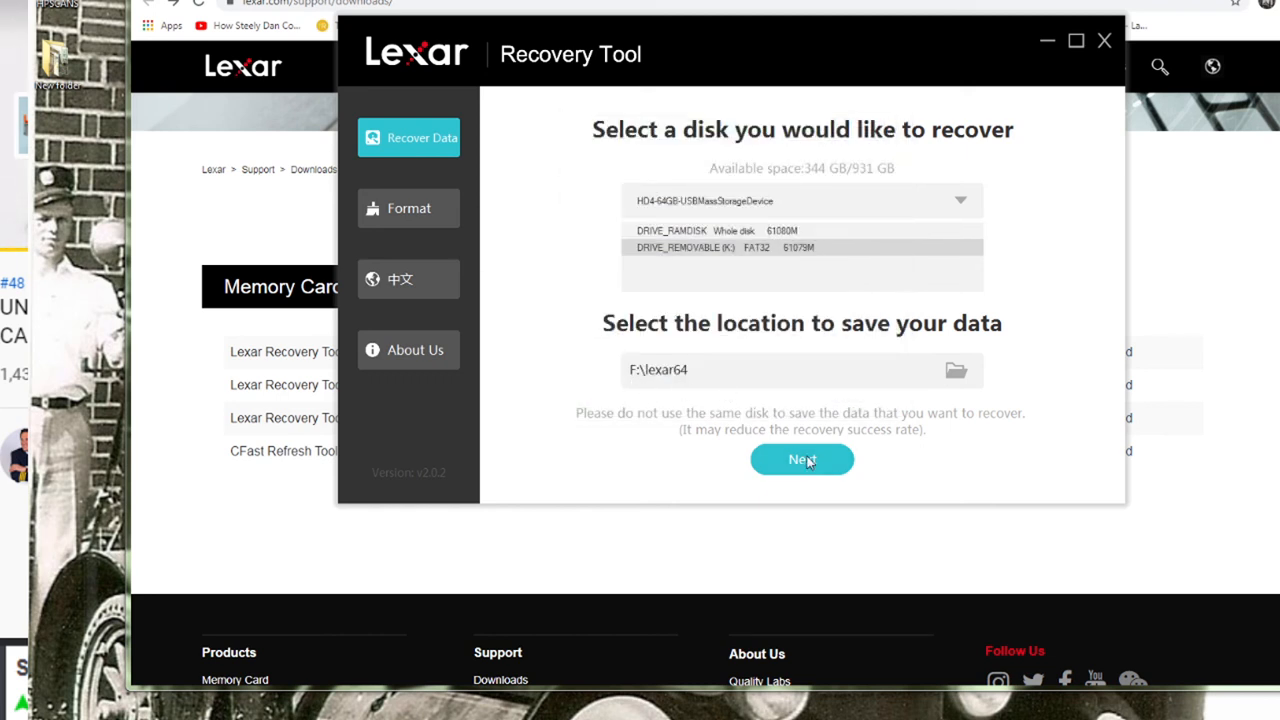
Select All Types of files to recover and start scanning the 64GB card.
left_click(800, 458)
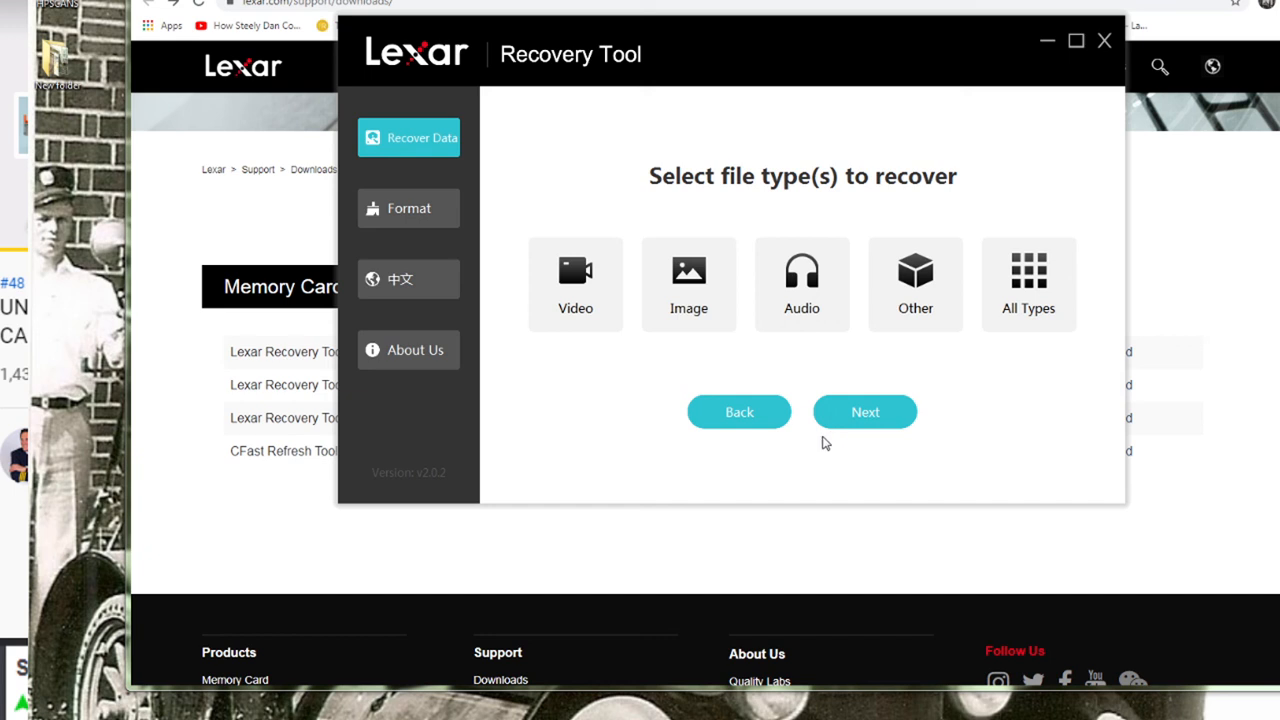
left_click(1028, 284)
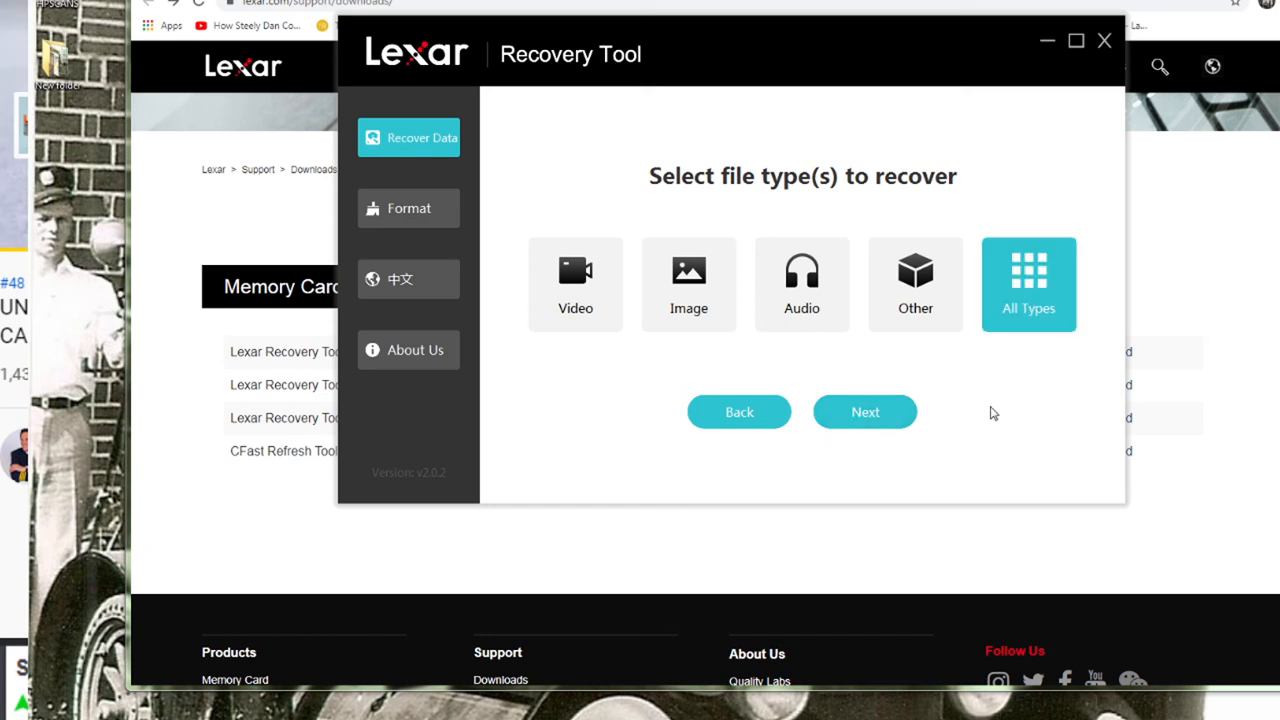
left_click(864, 412)
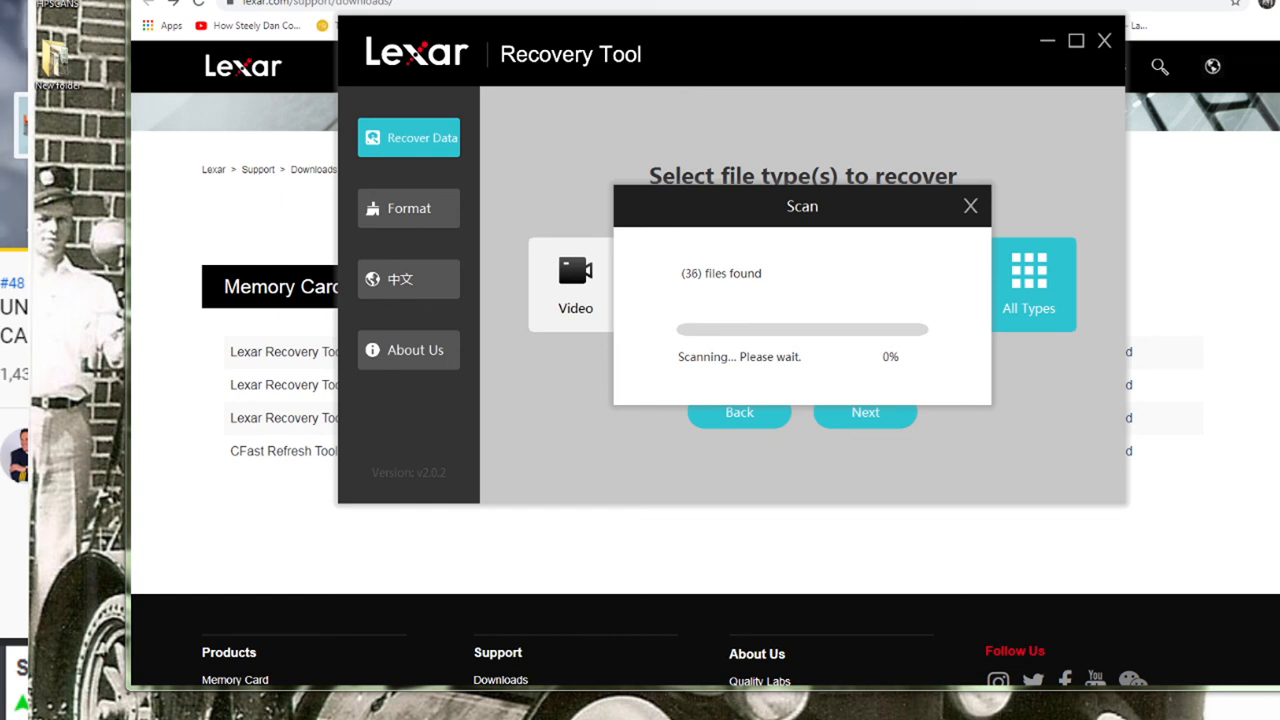
mouse_move(564, 88)
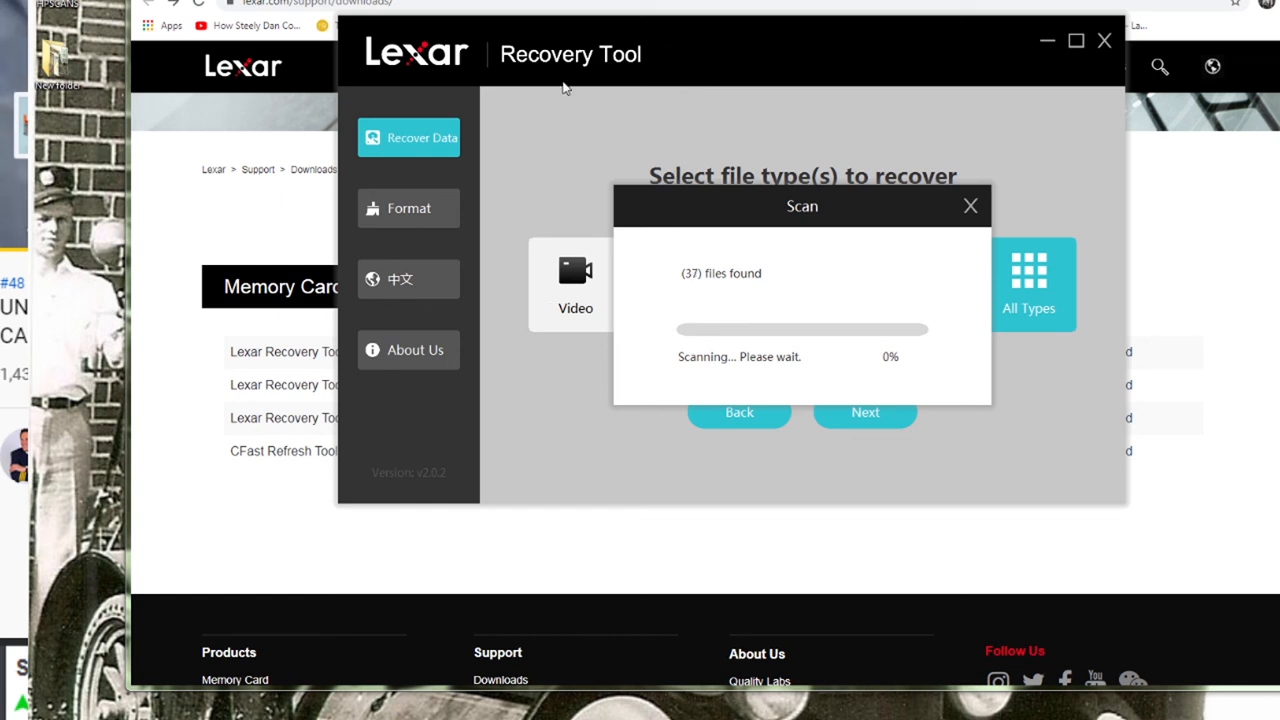
mouse_move(600, 412)
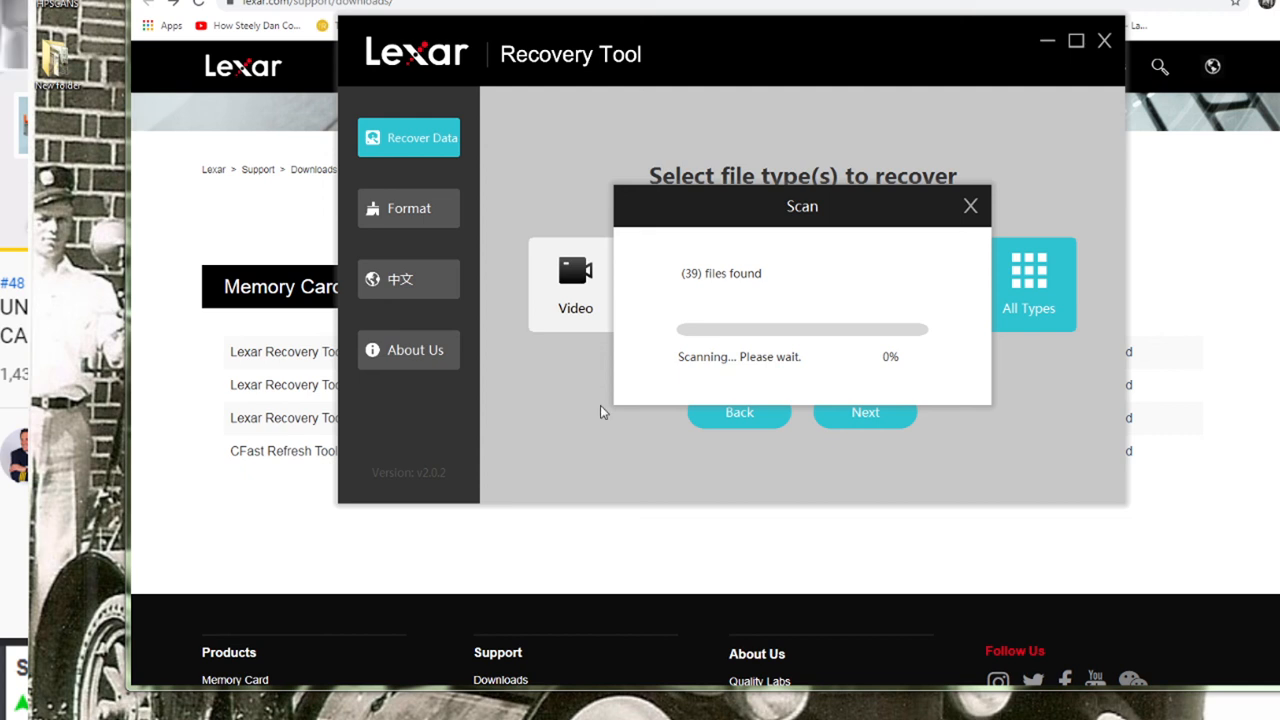
mouse_move(530, 396)
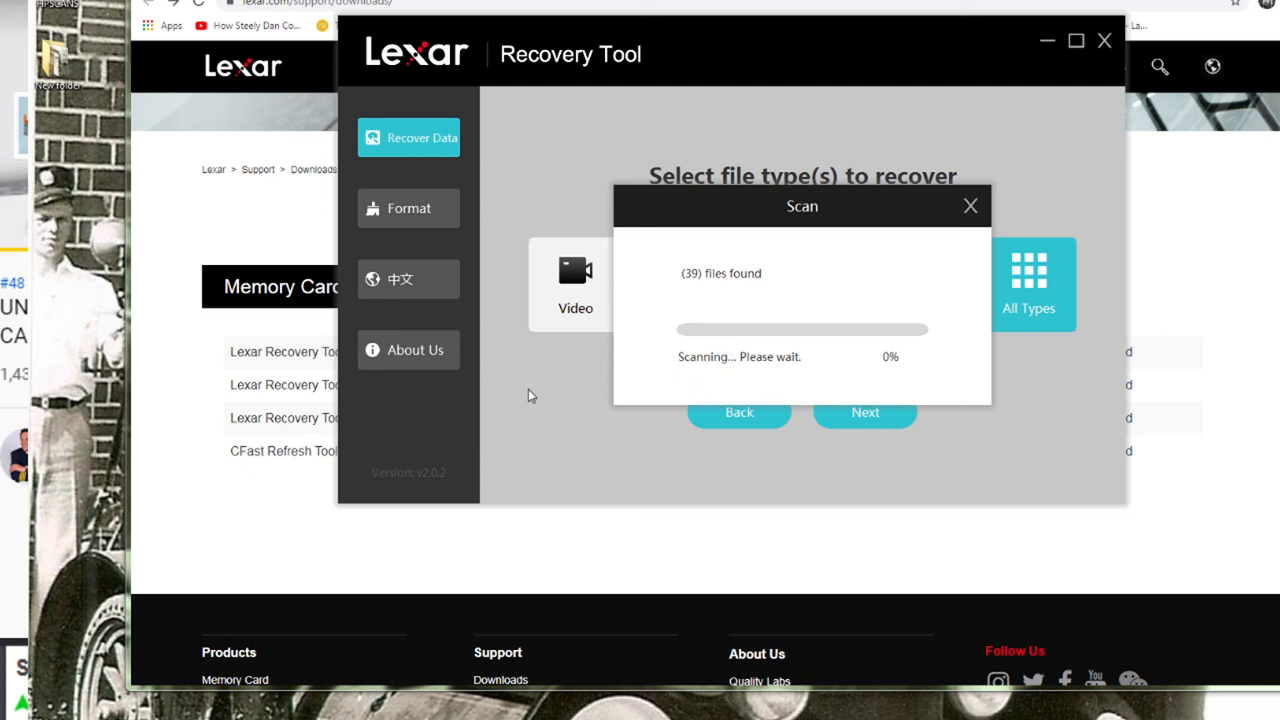